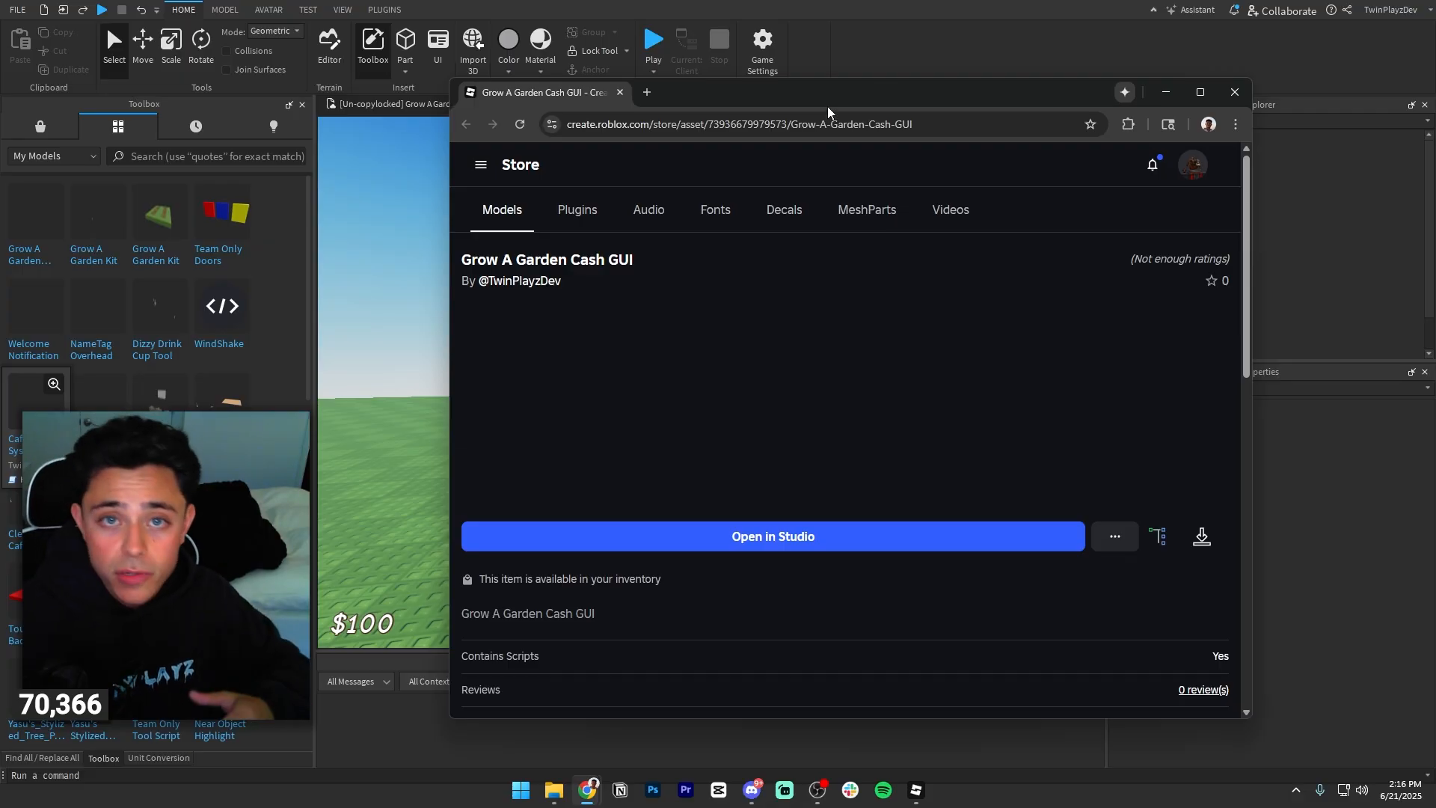
mouse_move(818, 255)
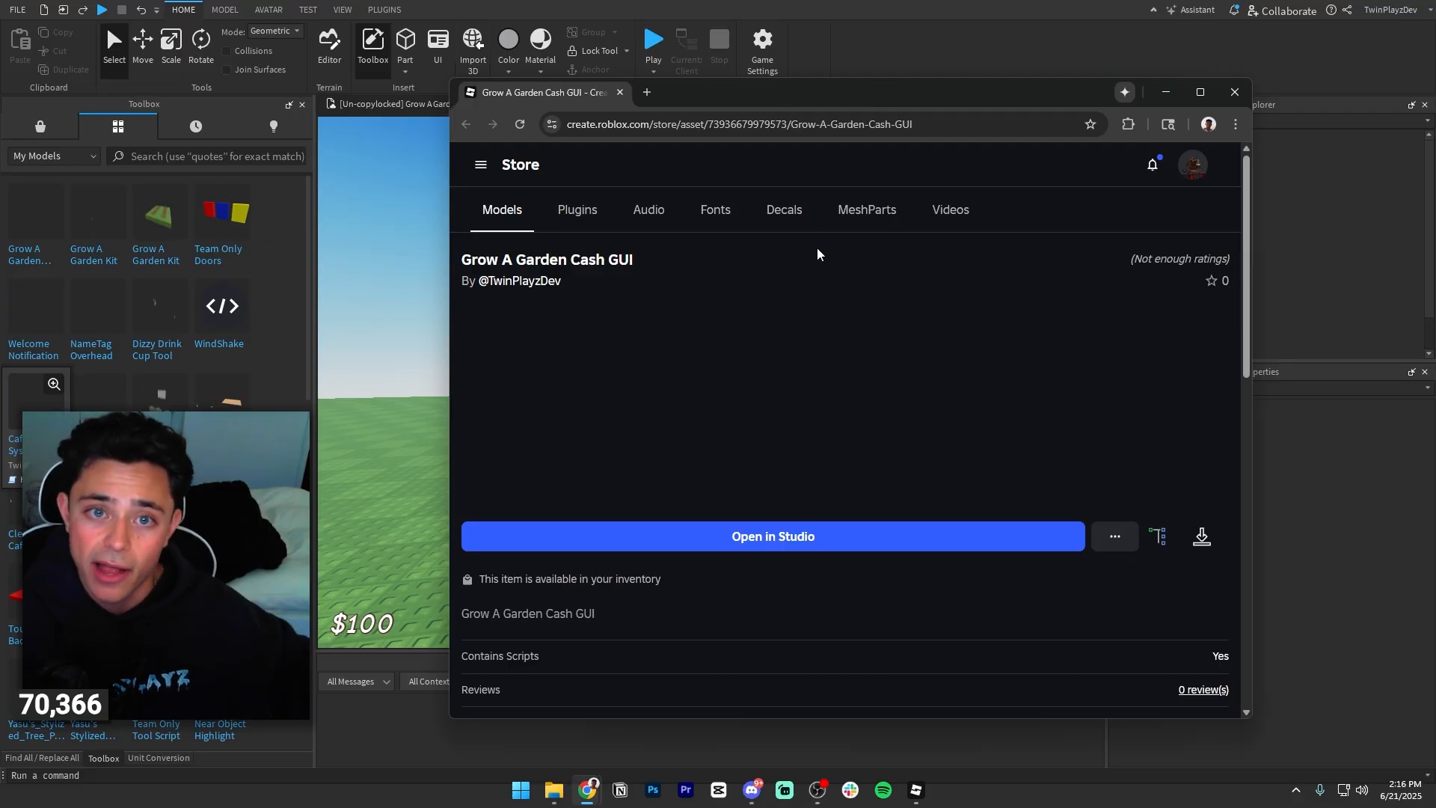
Scroll down the Grow A Garden Cash GUI listing in the Creator Store.
scroll("down", 3)
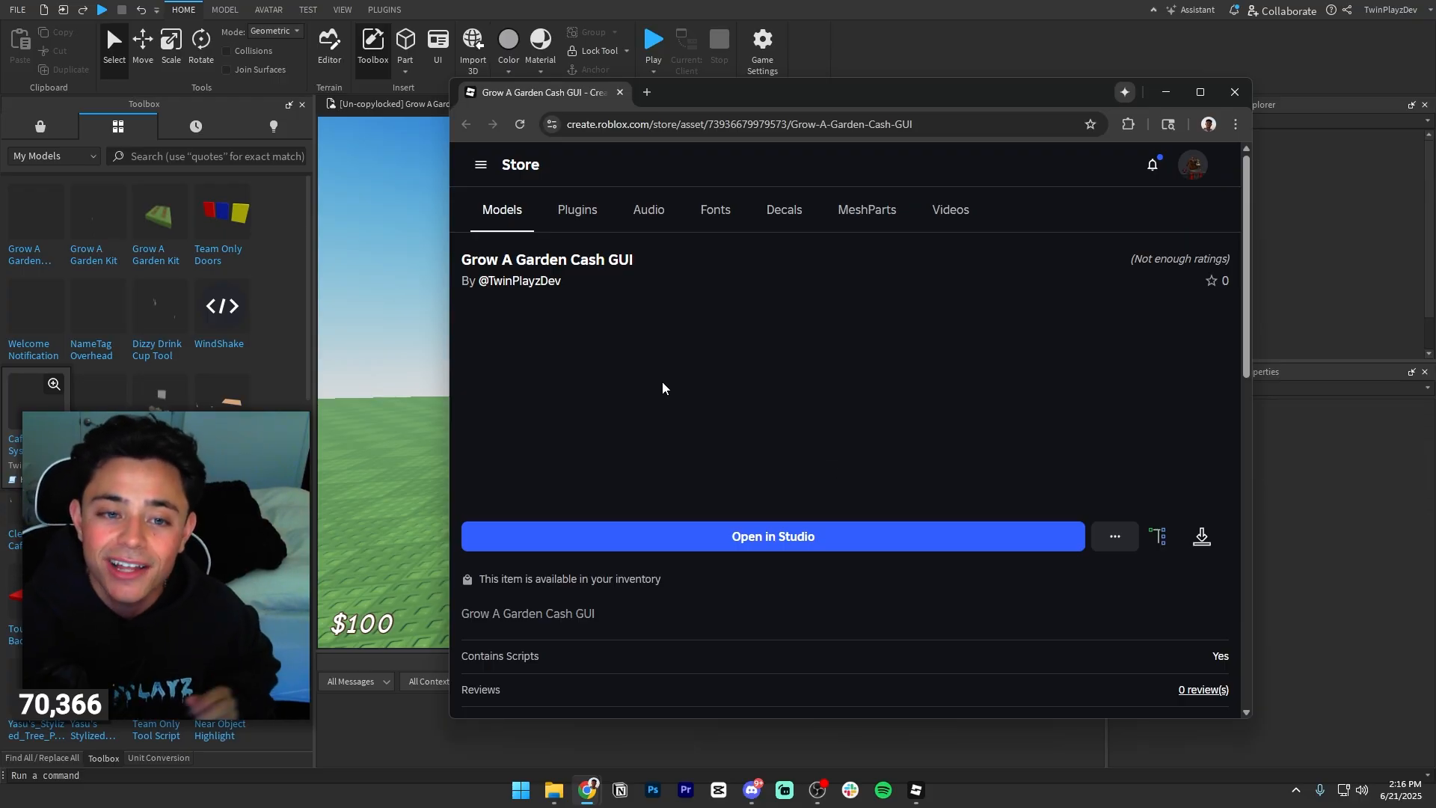
mouse_move(793, 540)
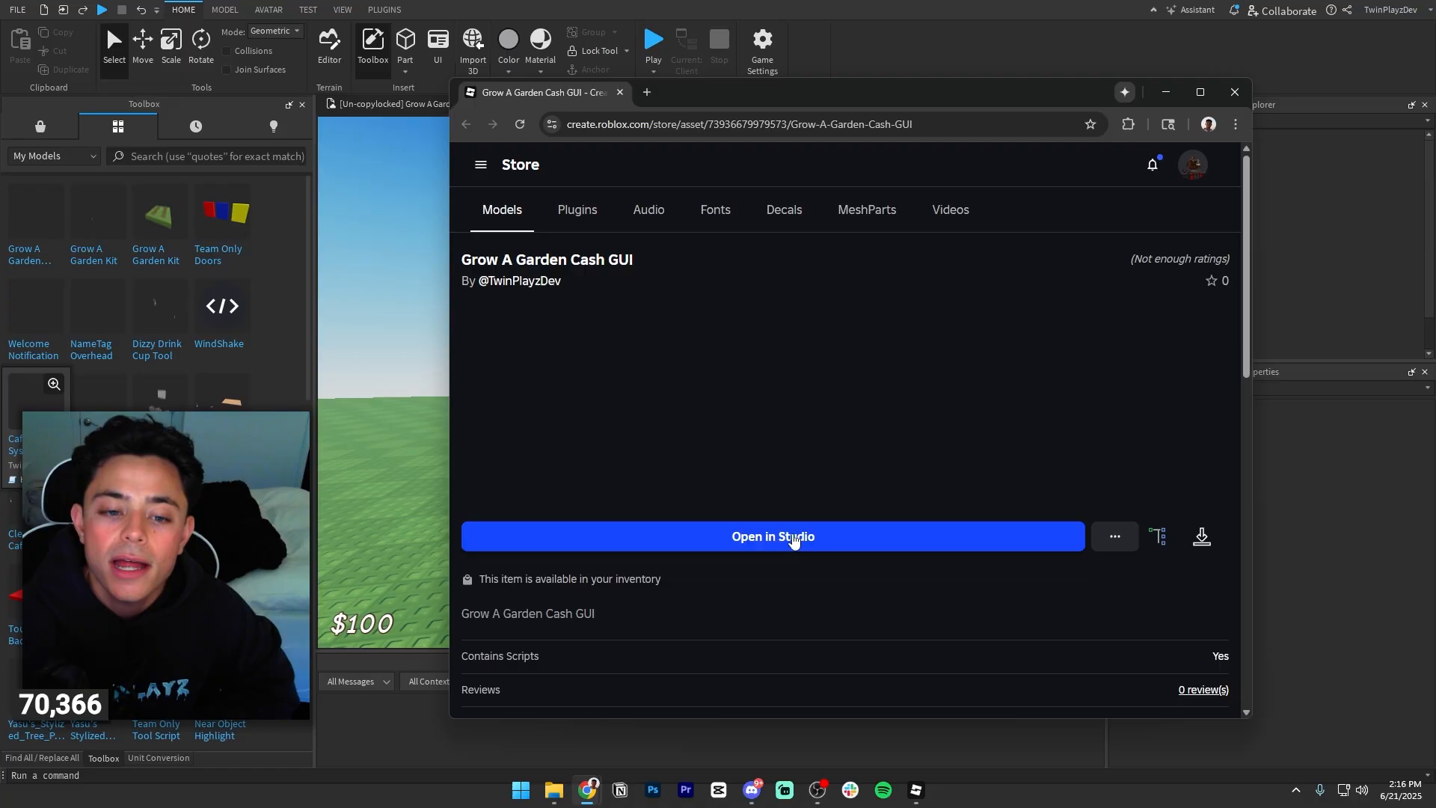
mouse_move(817, 590)
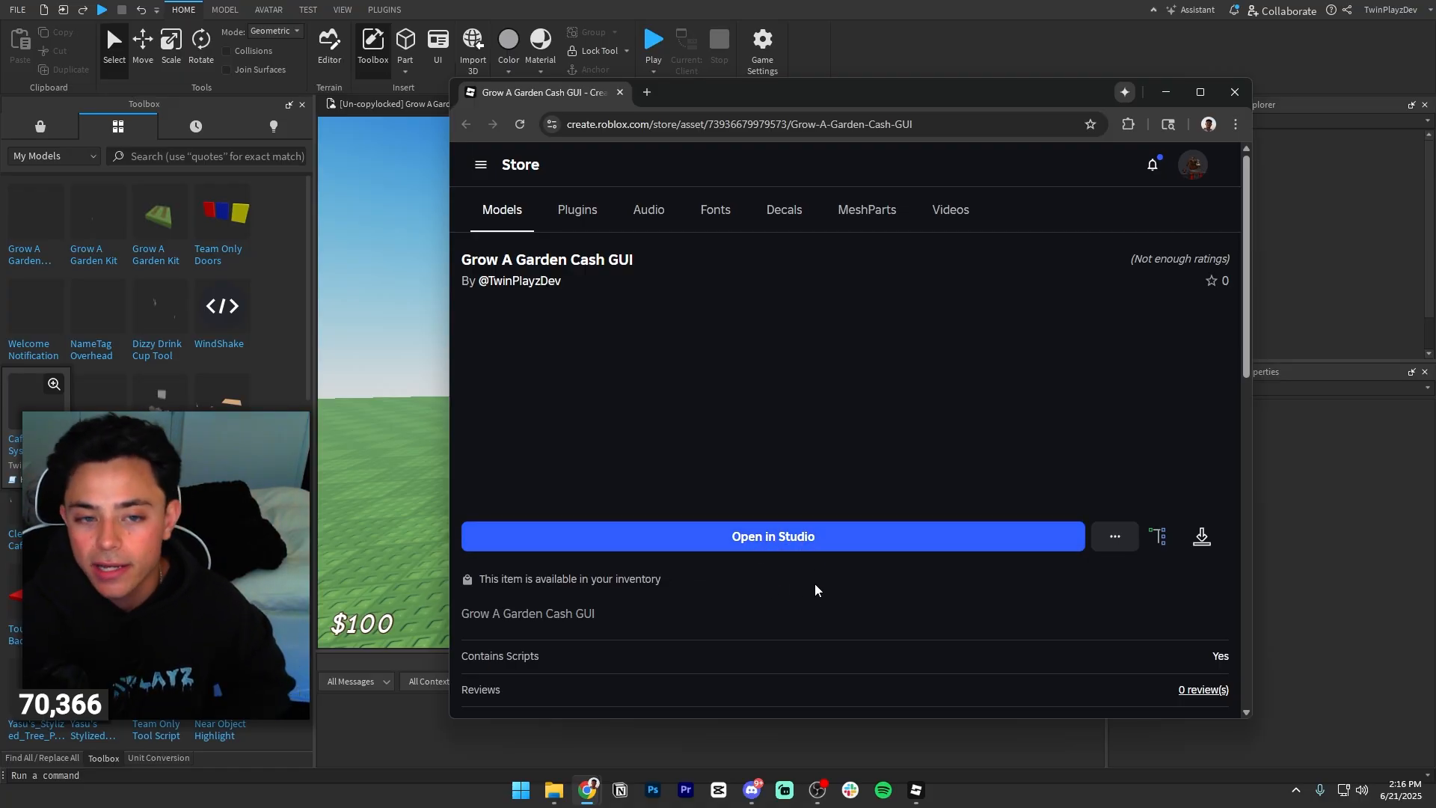
mouse_move(843, 543)
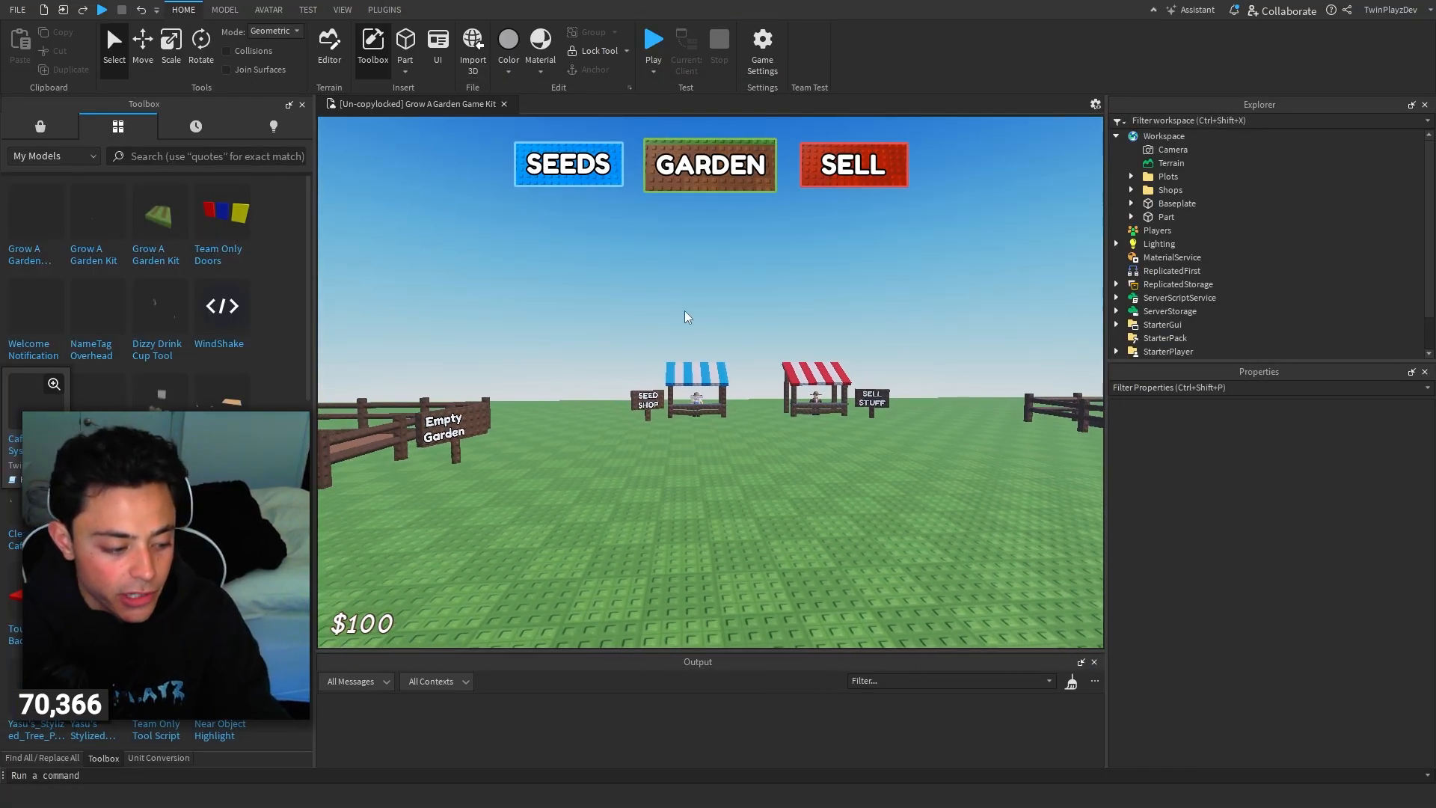
Start a playtest, open the seed shop and buy Carrot Seeds, spending cash down to $60.
left_click(653, 39)
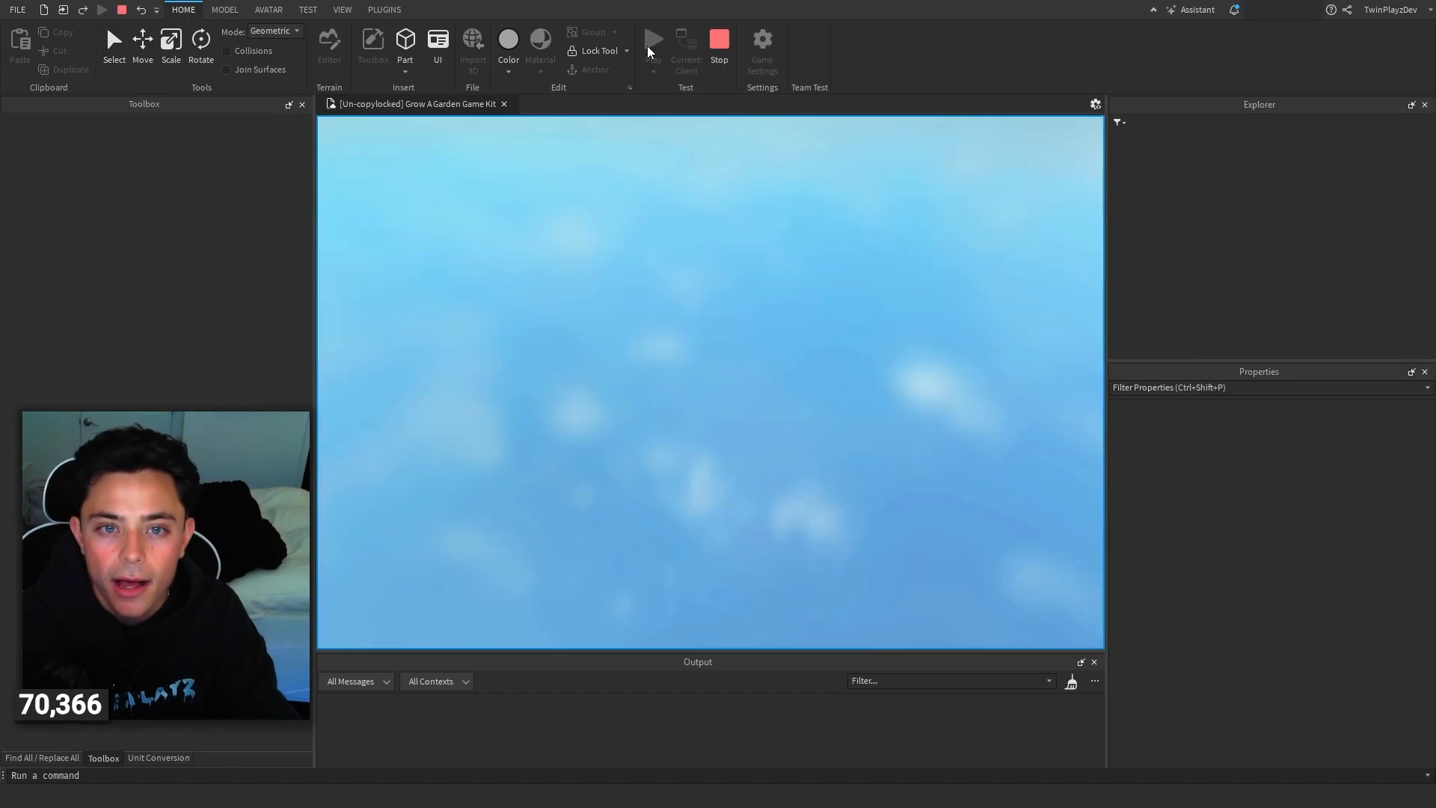
left_click(653, 39)
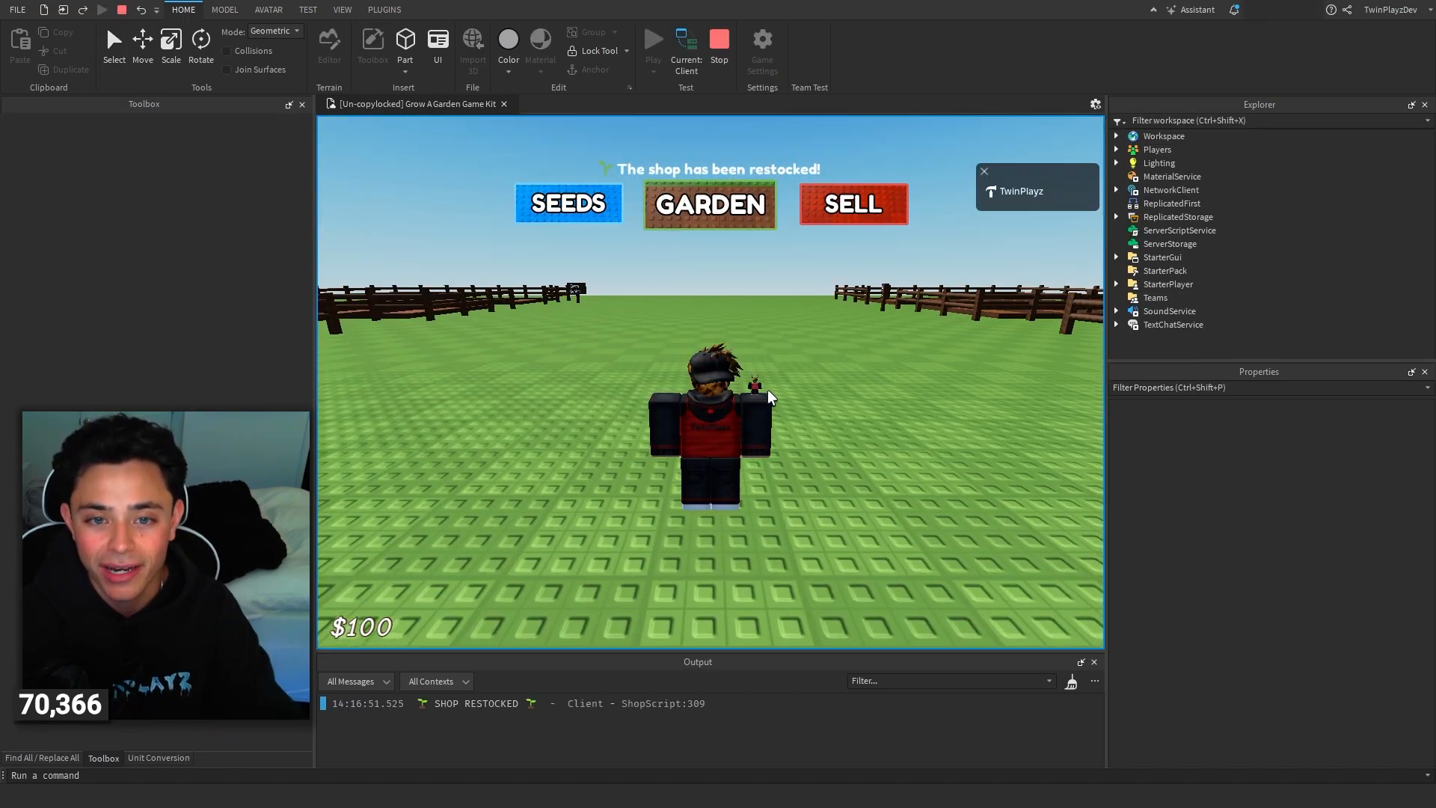
left_click(42, 757)
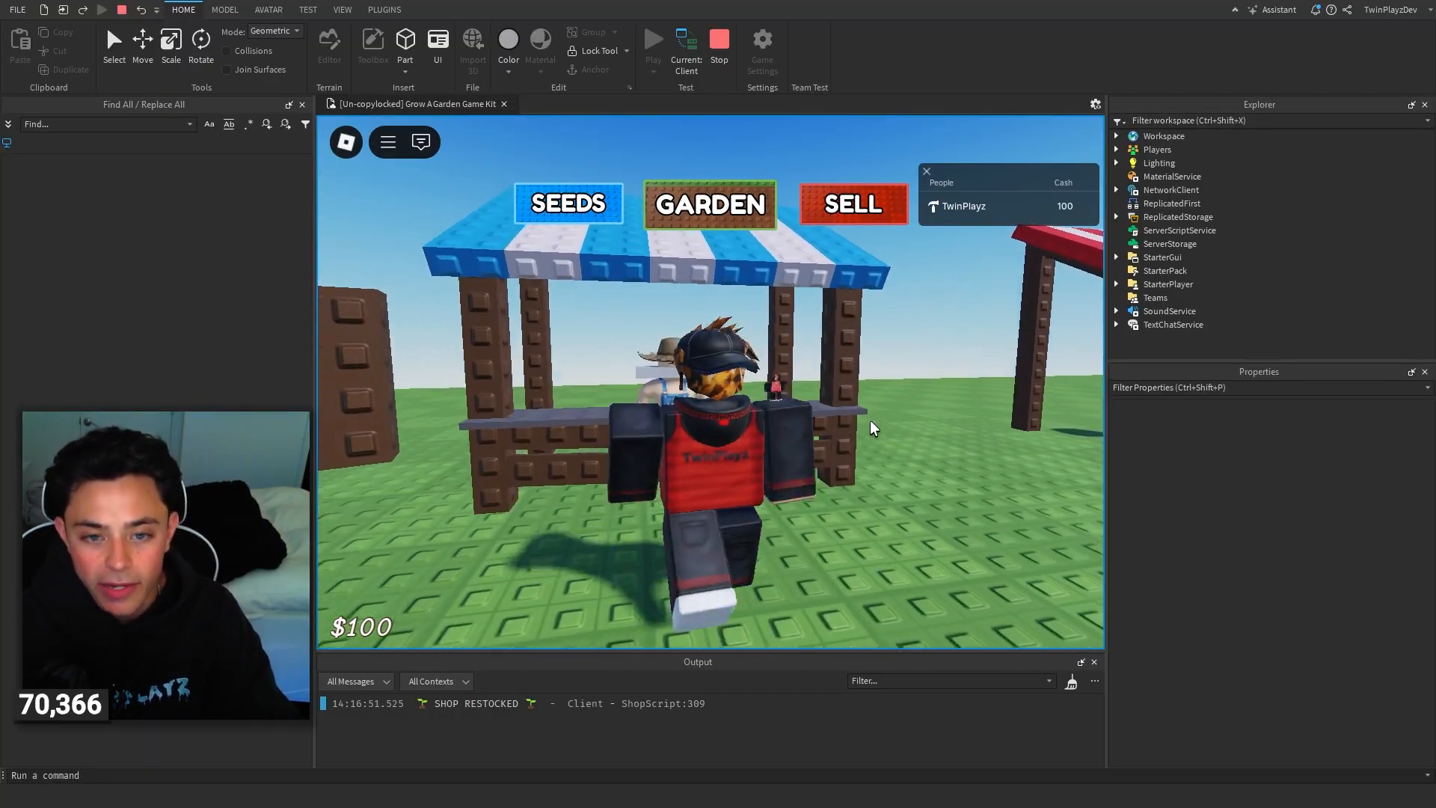
left_click(569, 203)
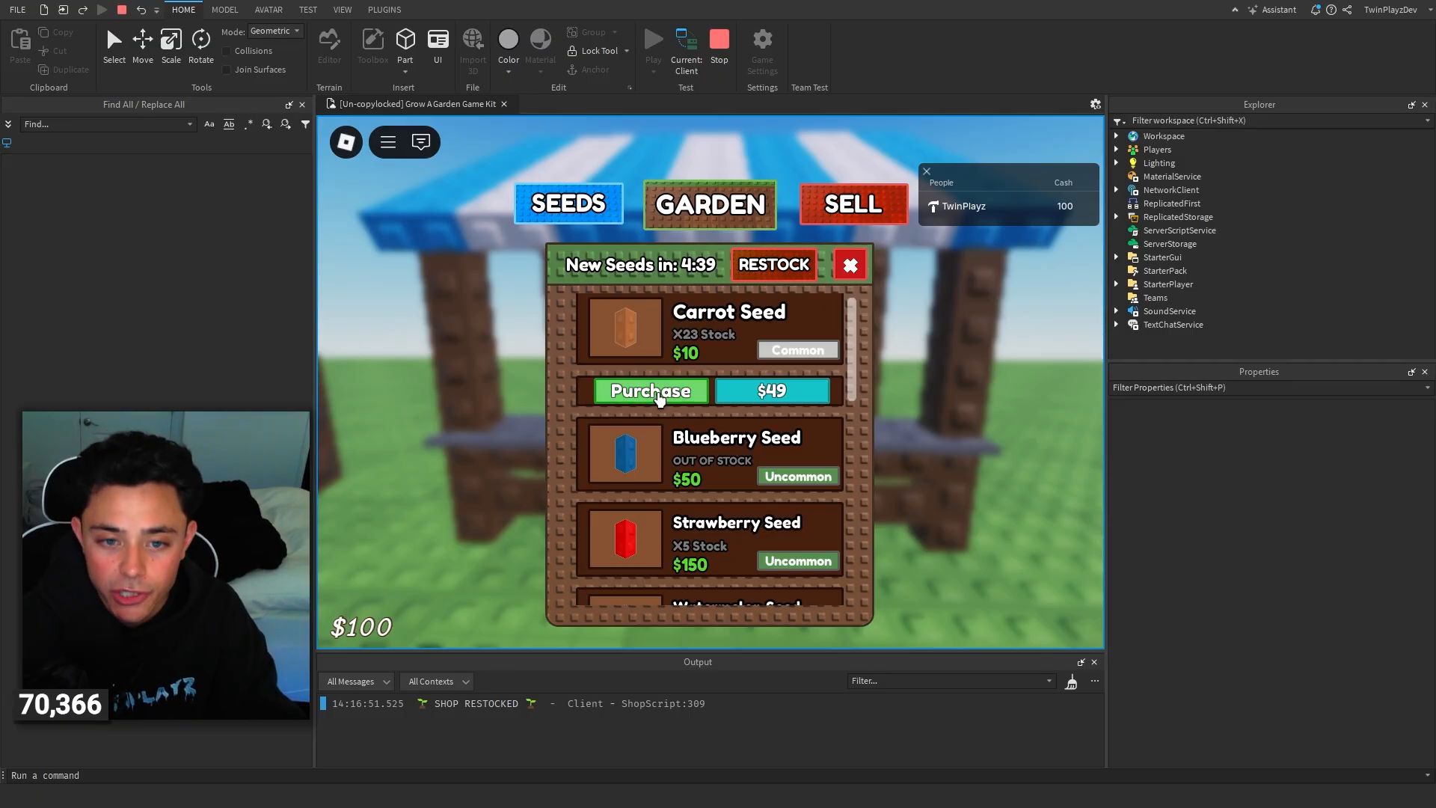
left_click(651, 390)
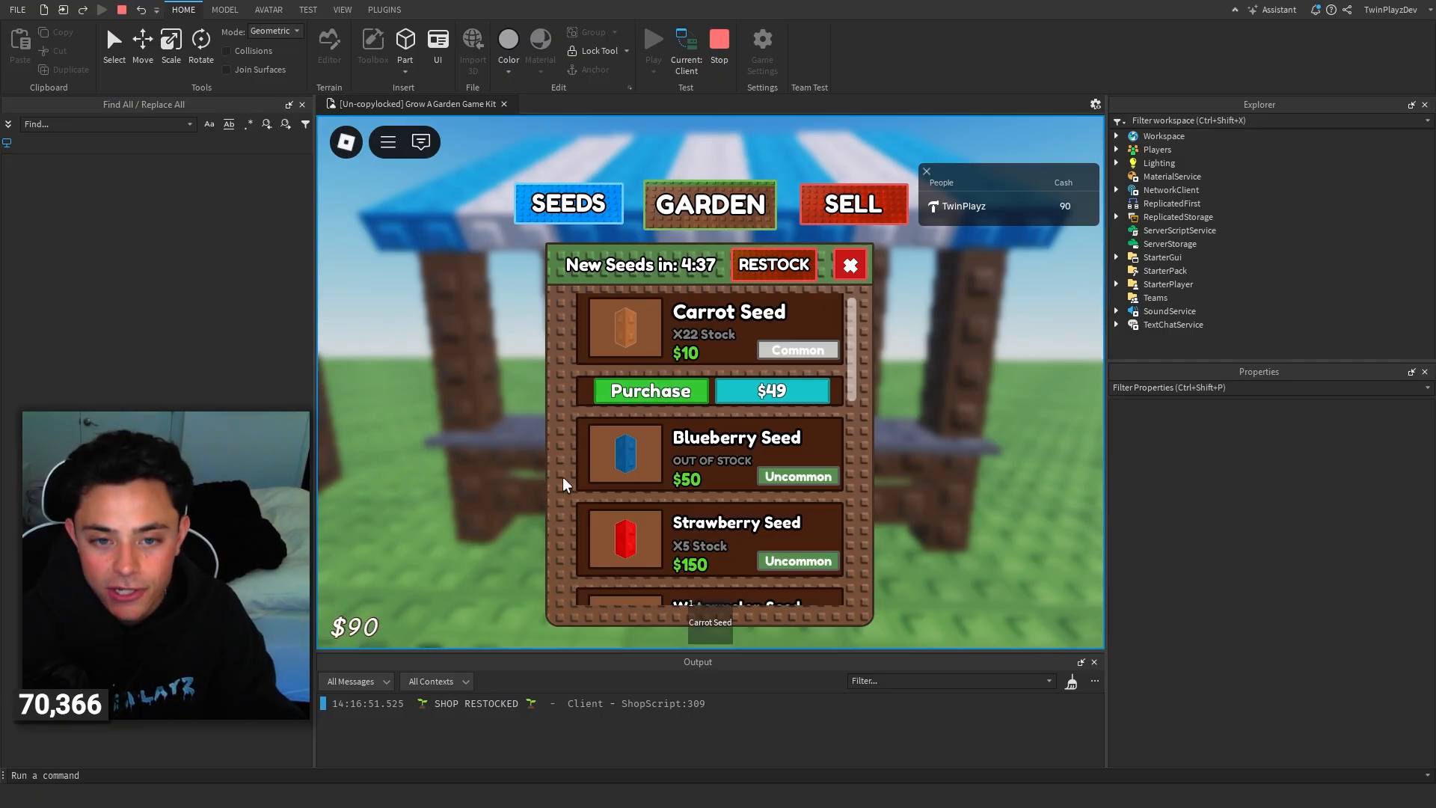
left_click(651, 391)
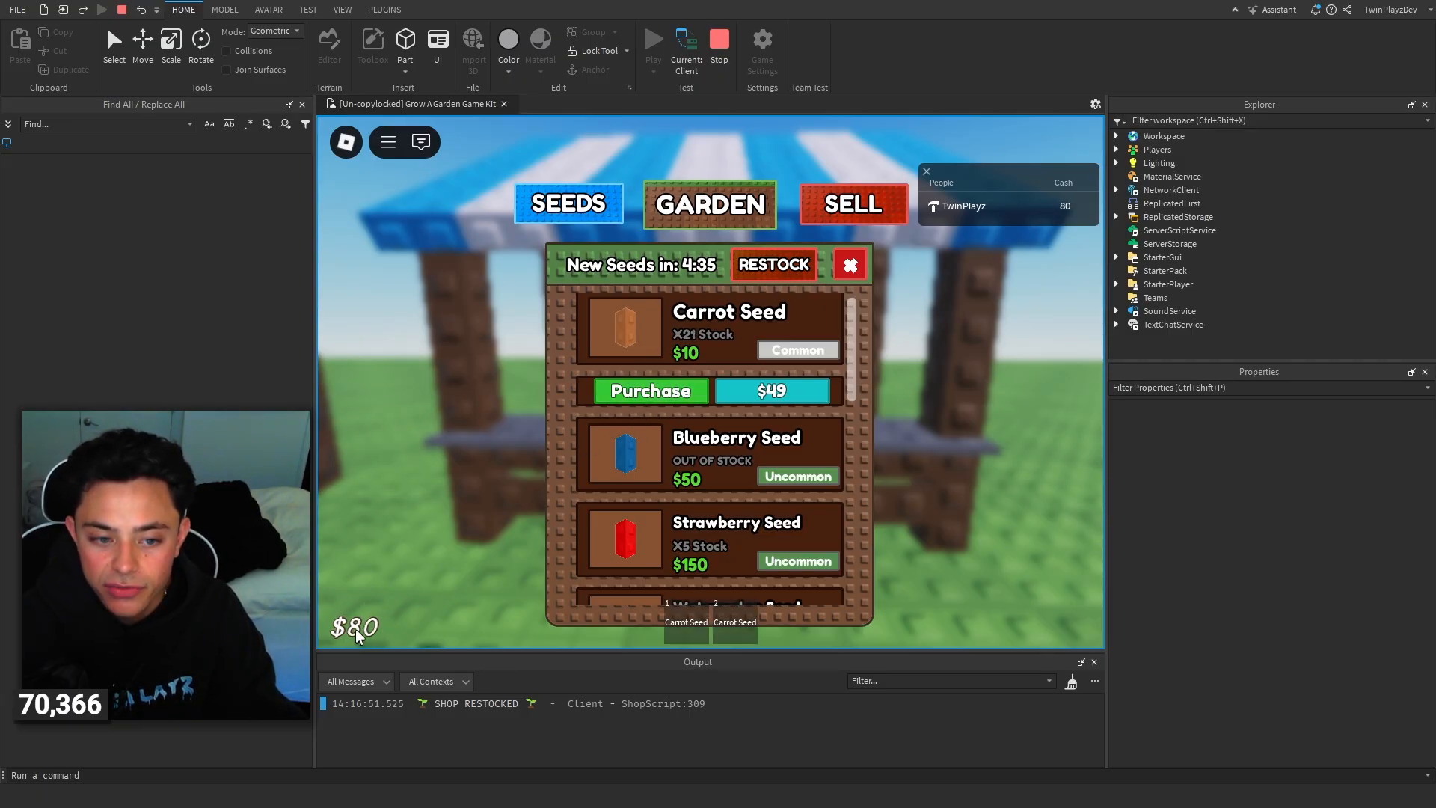
left_click(650, 391)
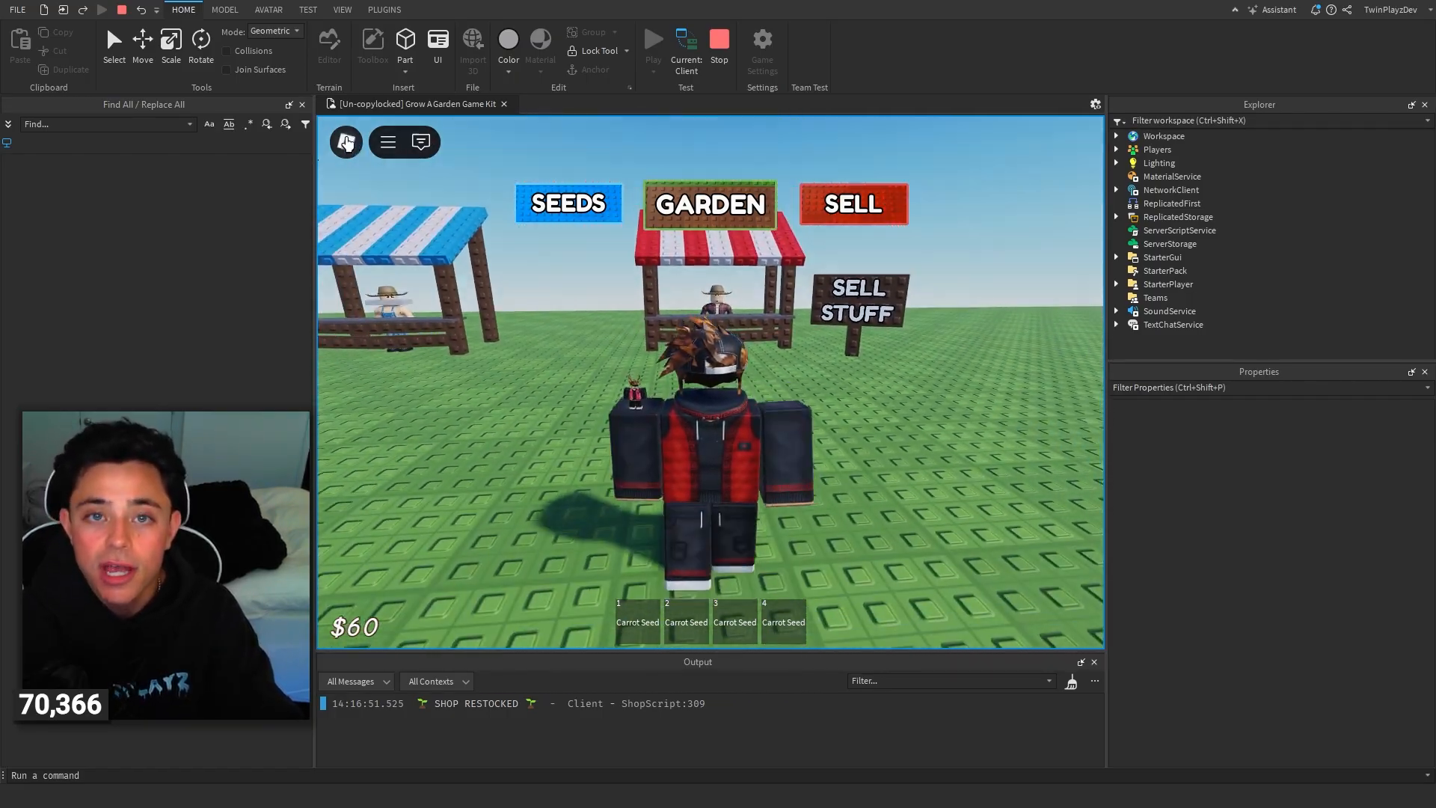
Open the Developer Console from the in-game menu's Settings tab.
left_click(346, 143)
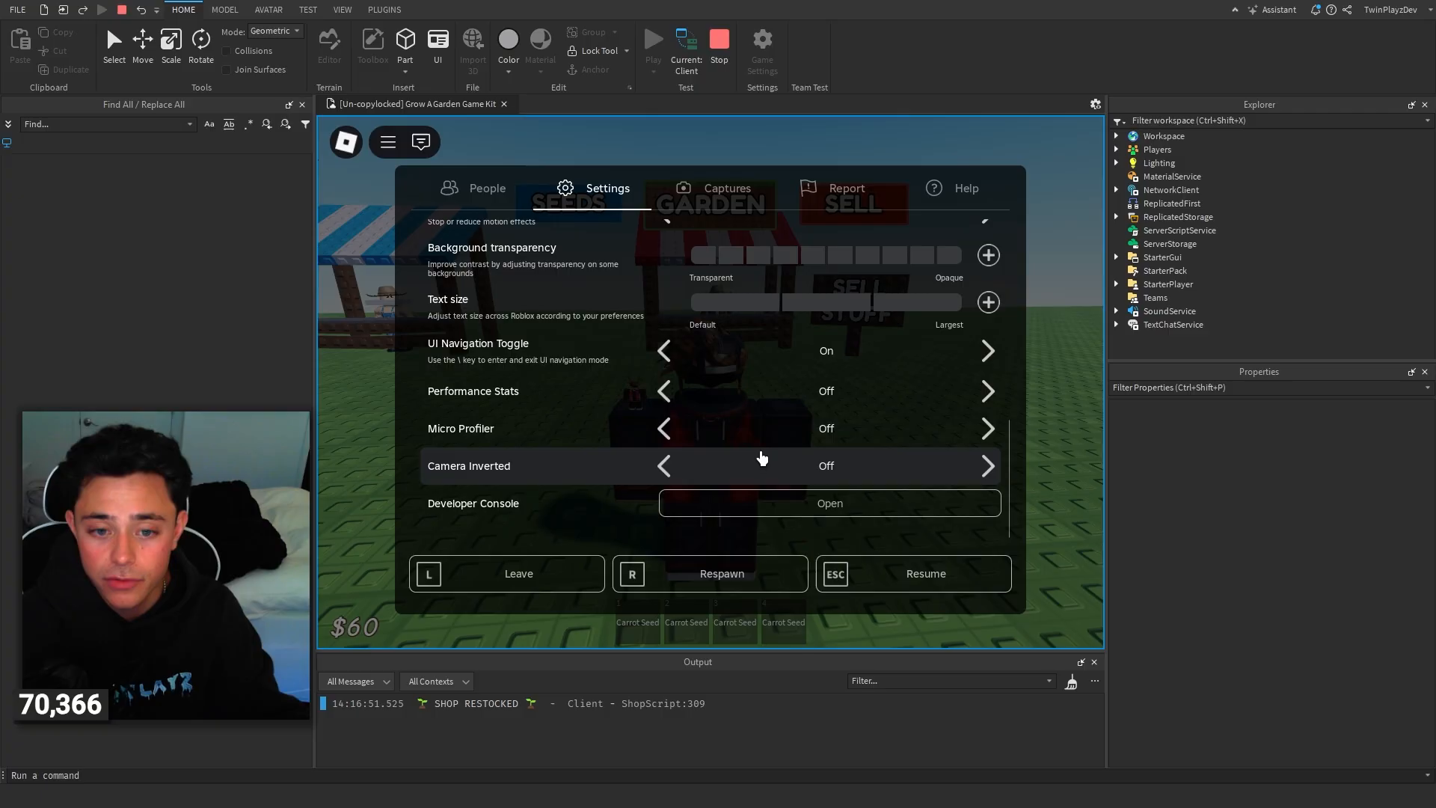
left_click(830, 504)
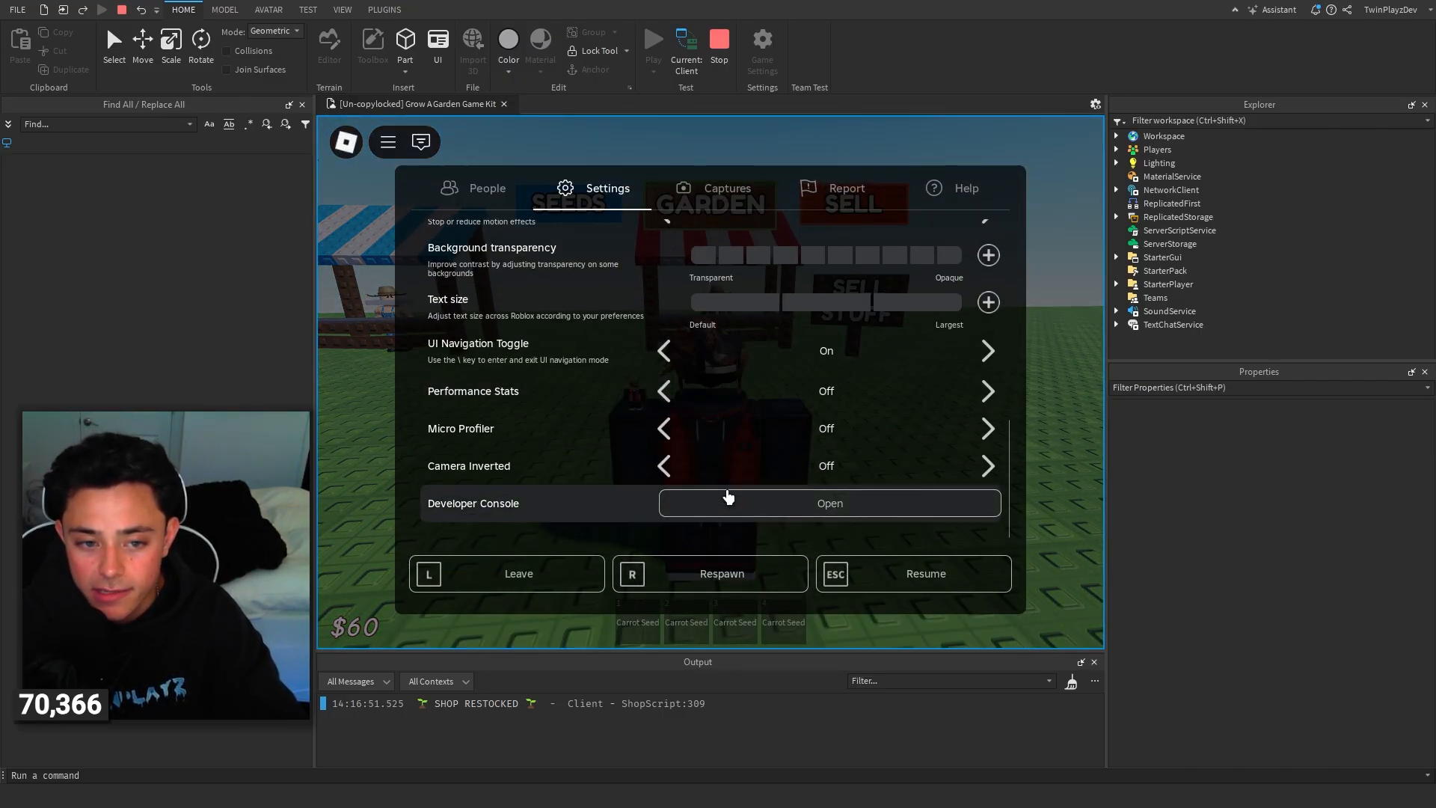
left_click(830, 503)
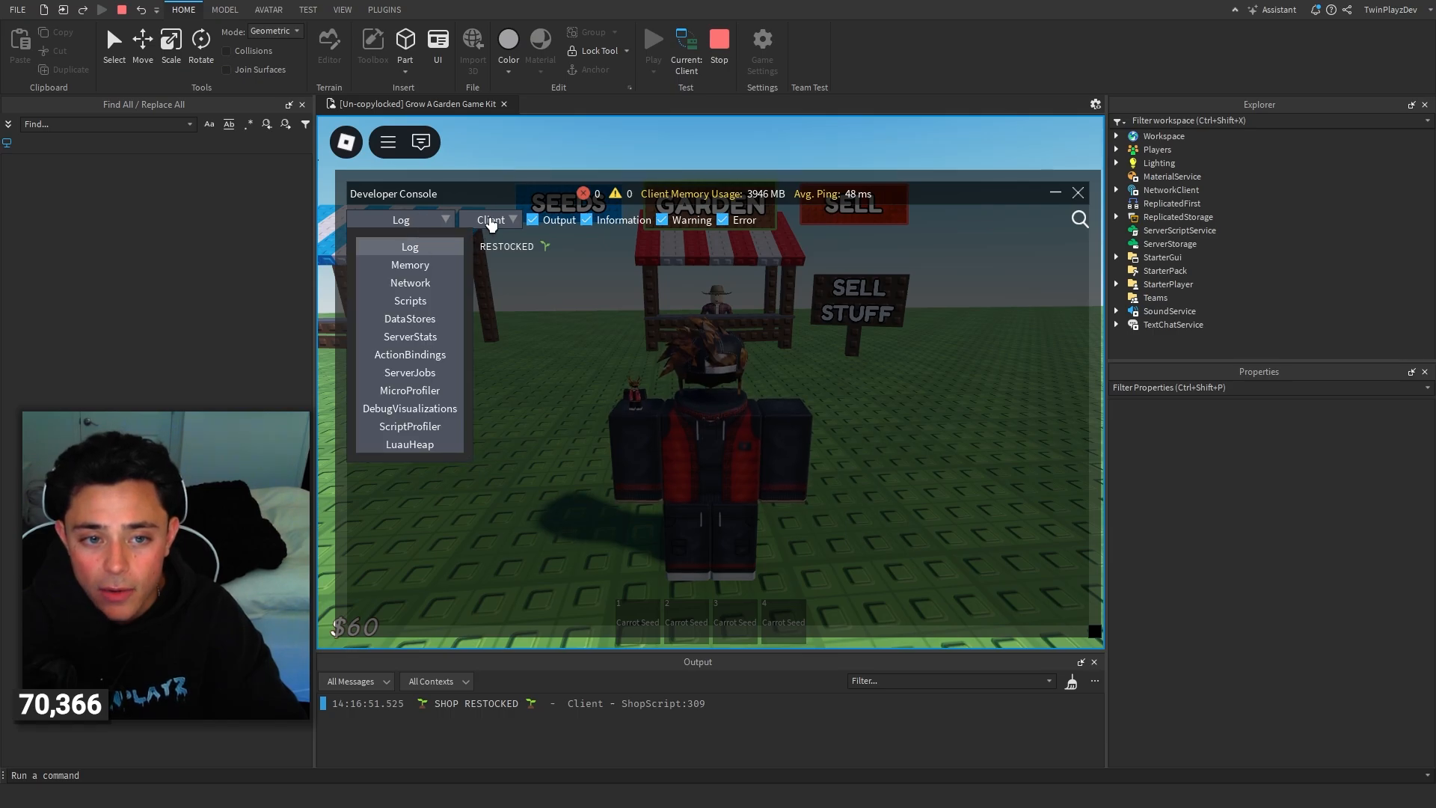
Switch the console to Server and type game.Players.TwinPlayzDev.leaderstats.Cash, checking Explorer.
left_click(492, 219)
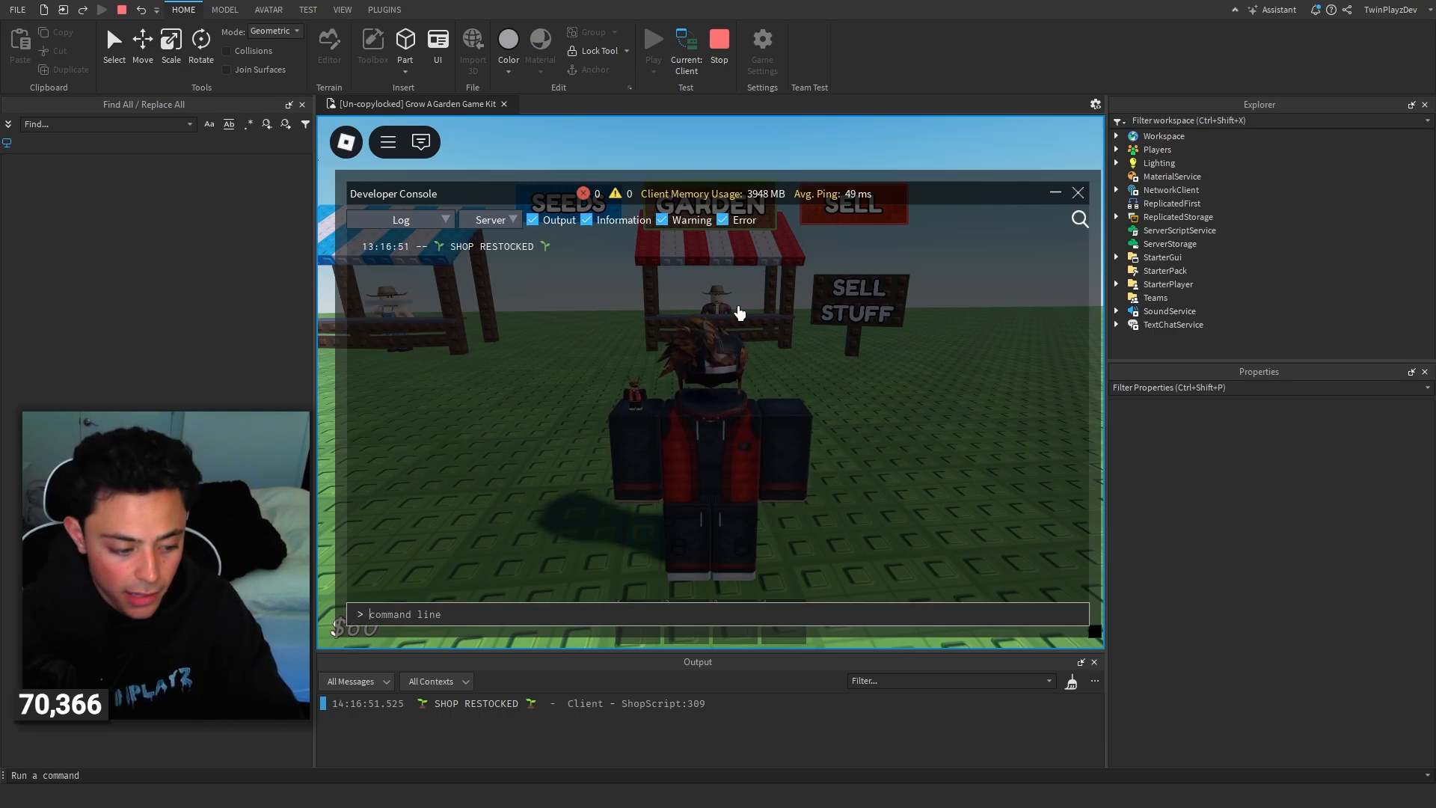
type("game.")
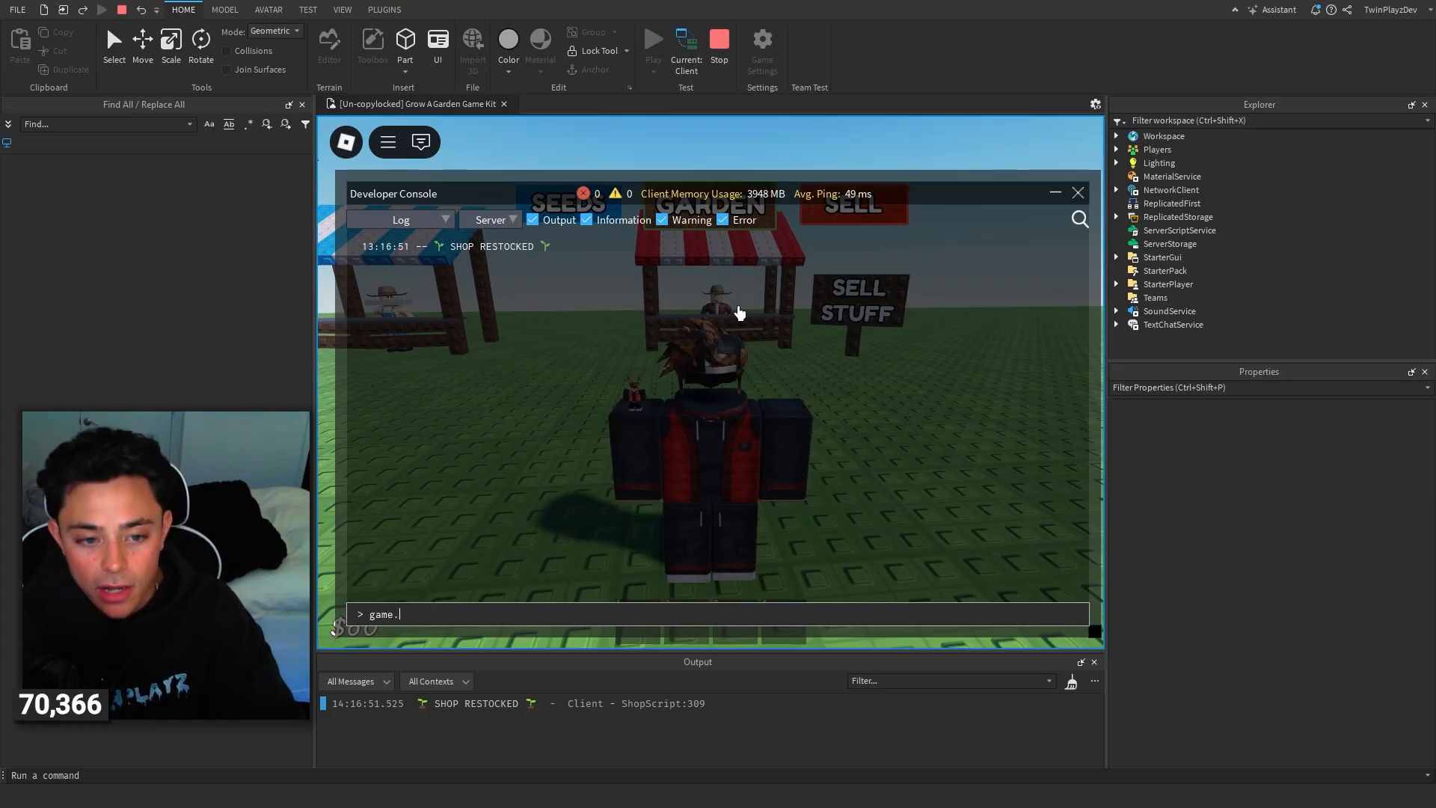
type("Players.")
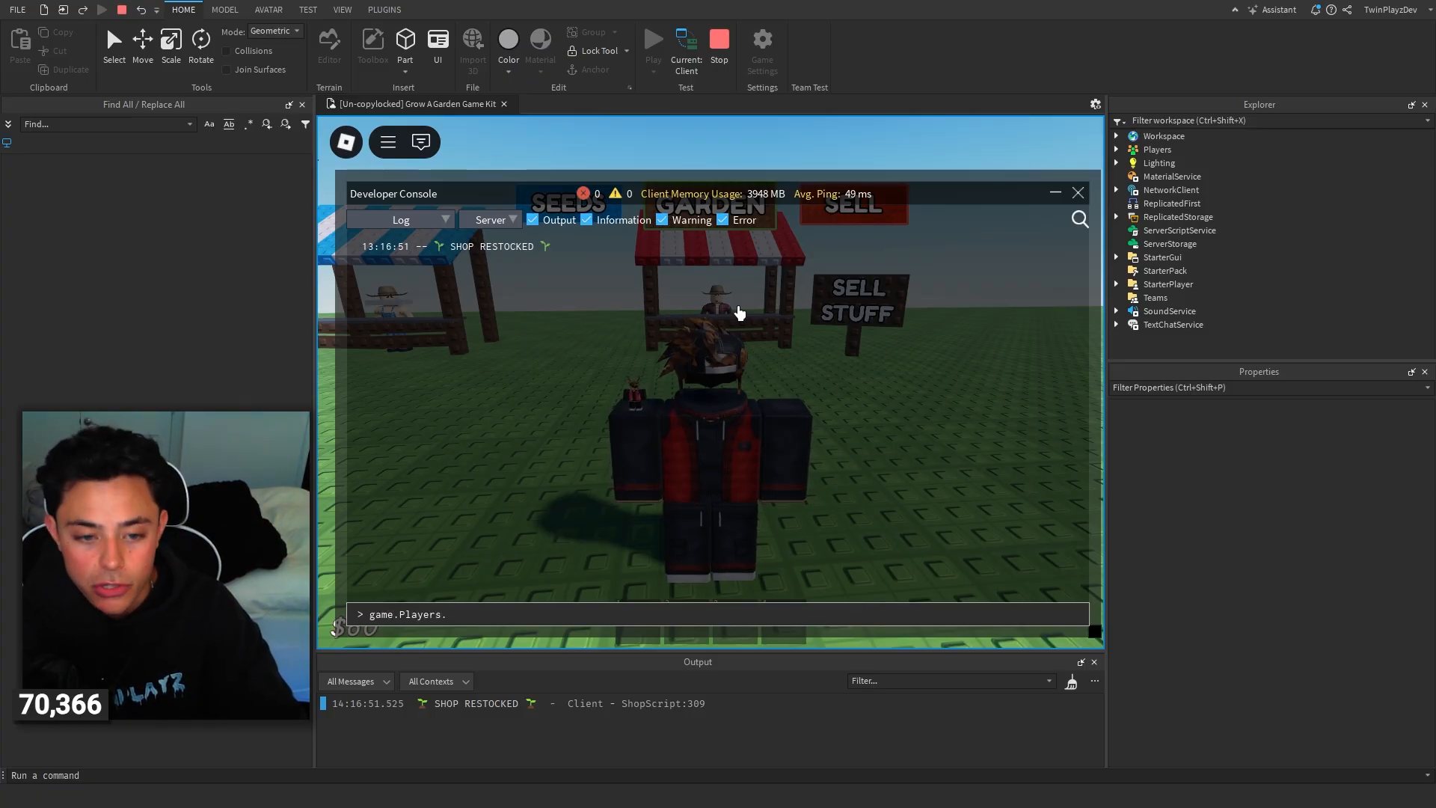
type("TwinPlayzDev.")
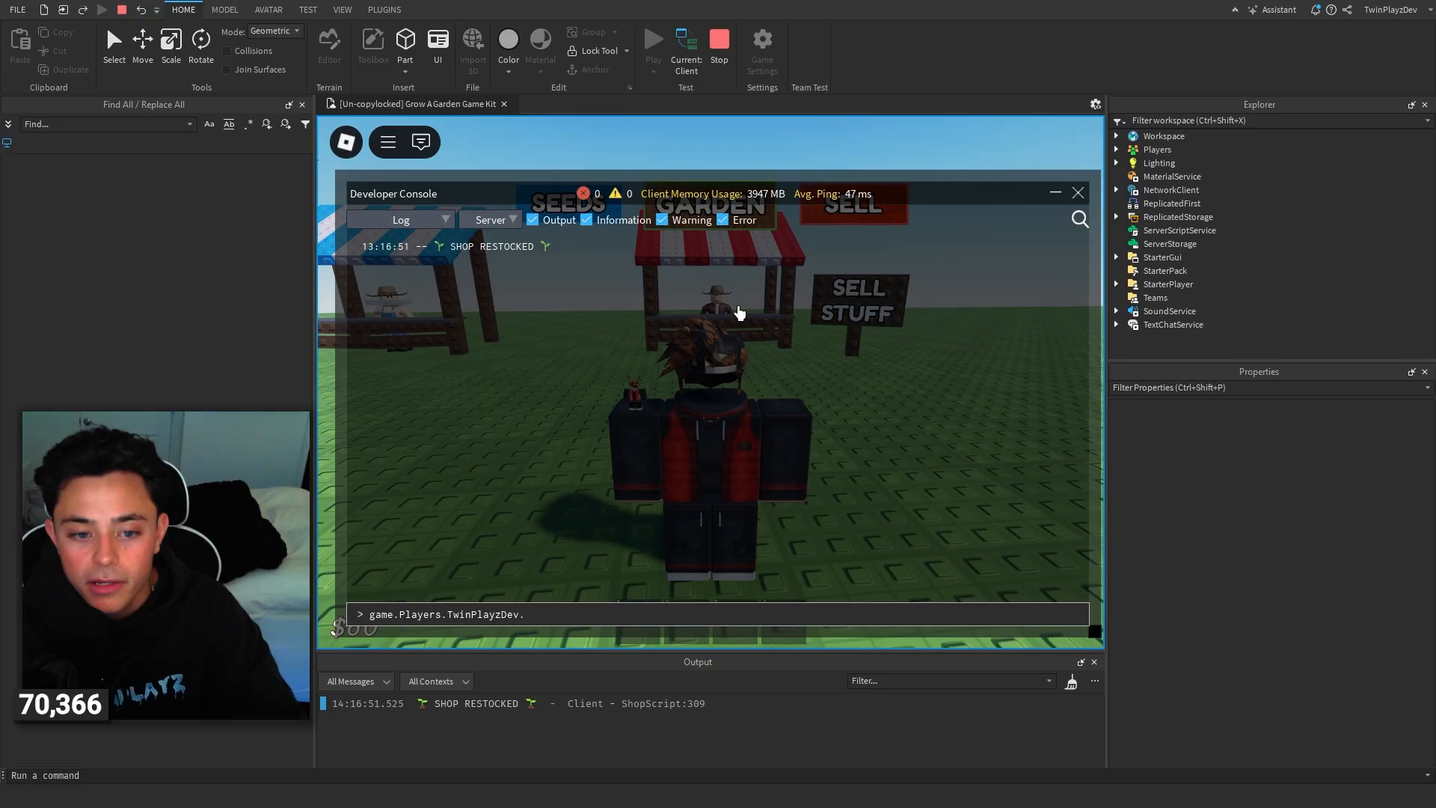
type("leaderstats")
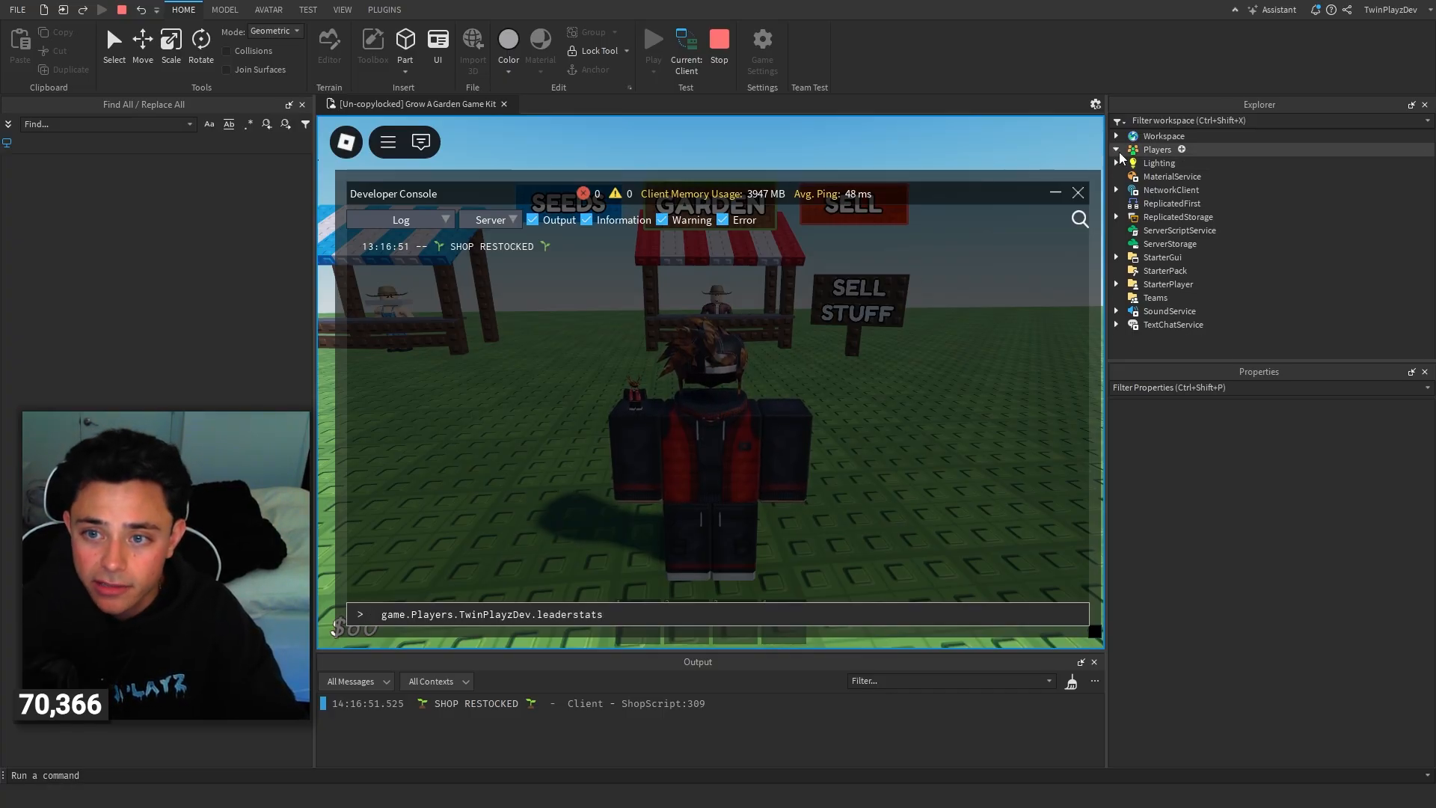
left_click(1117, 149)
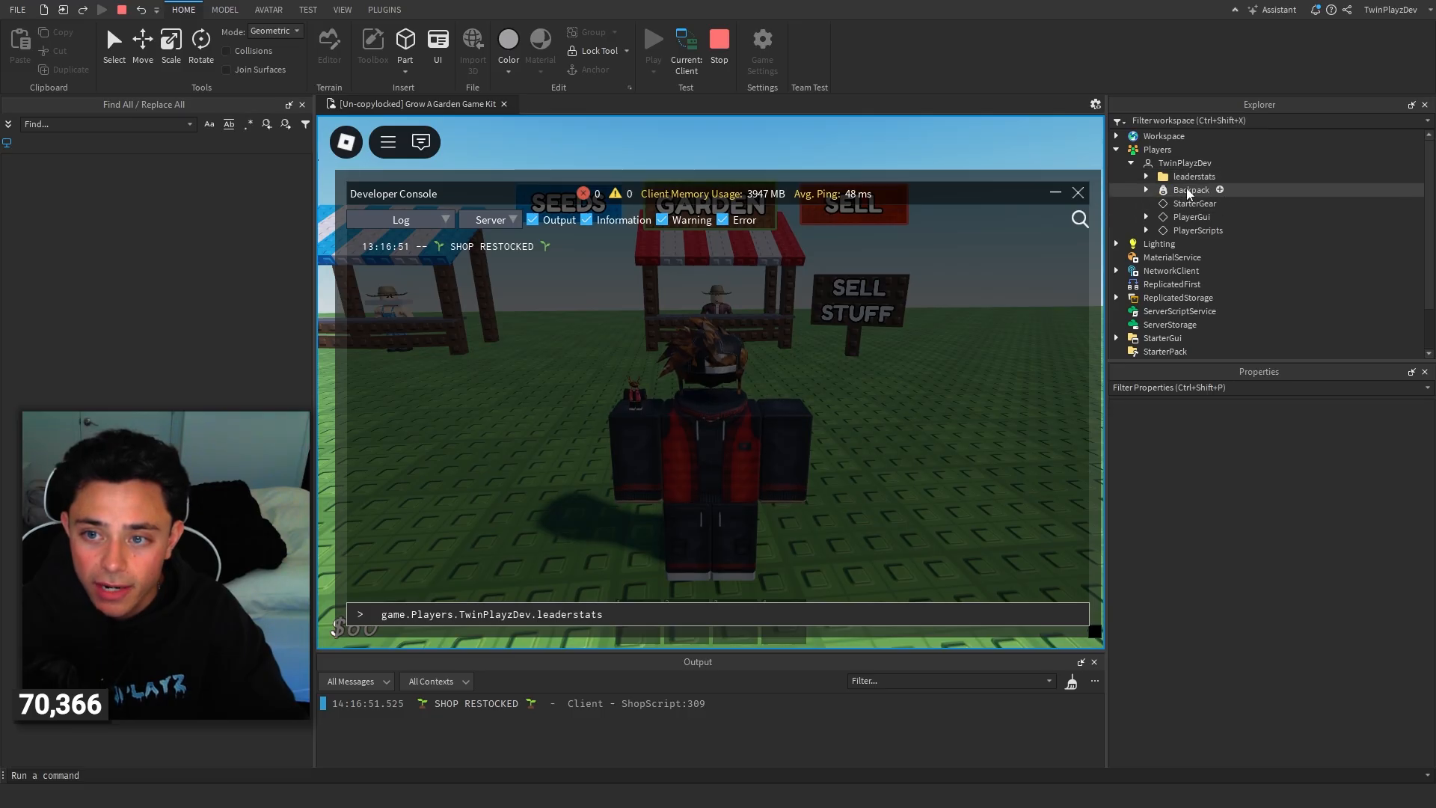
left_click(1157, 149)
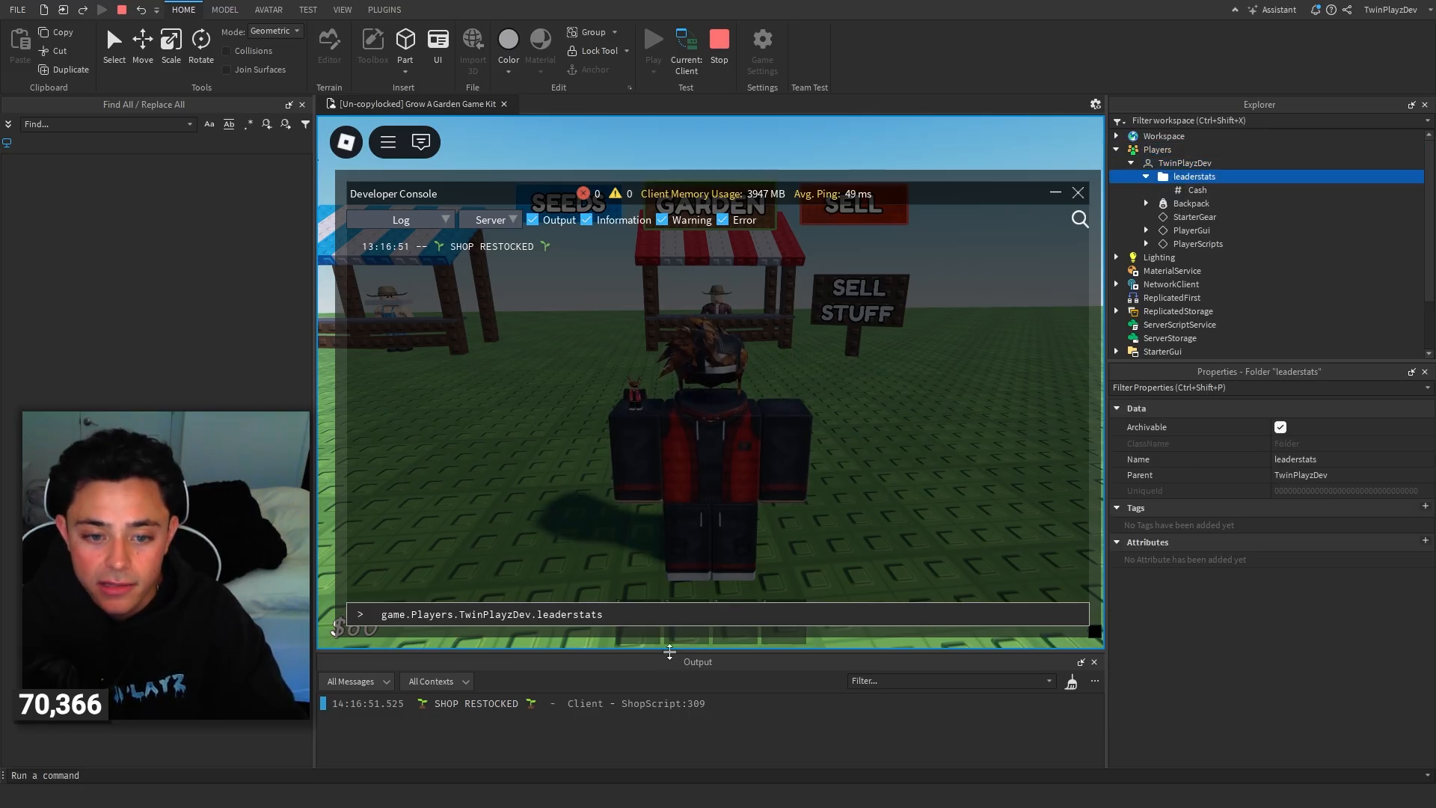
type(".Cash")
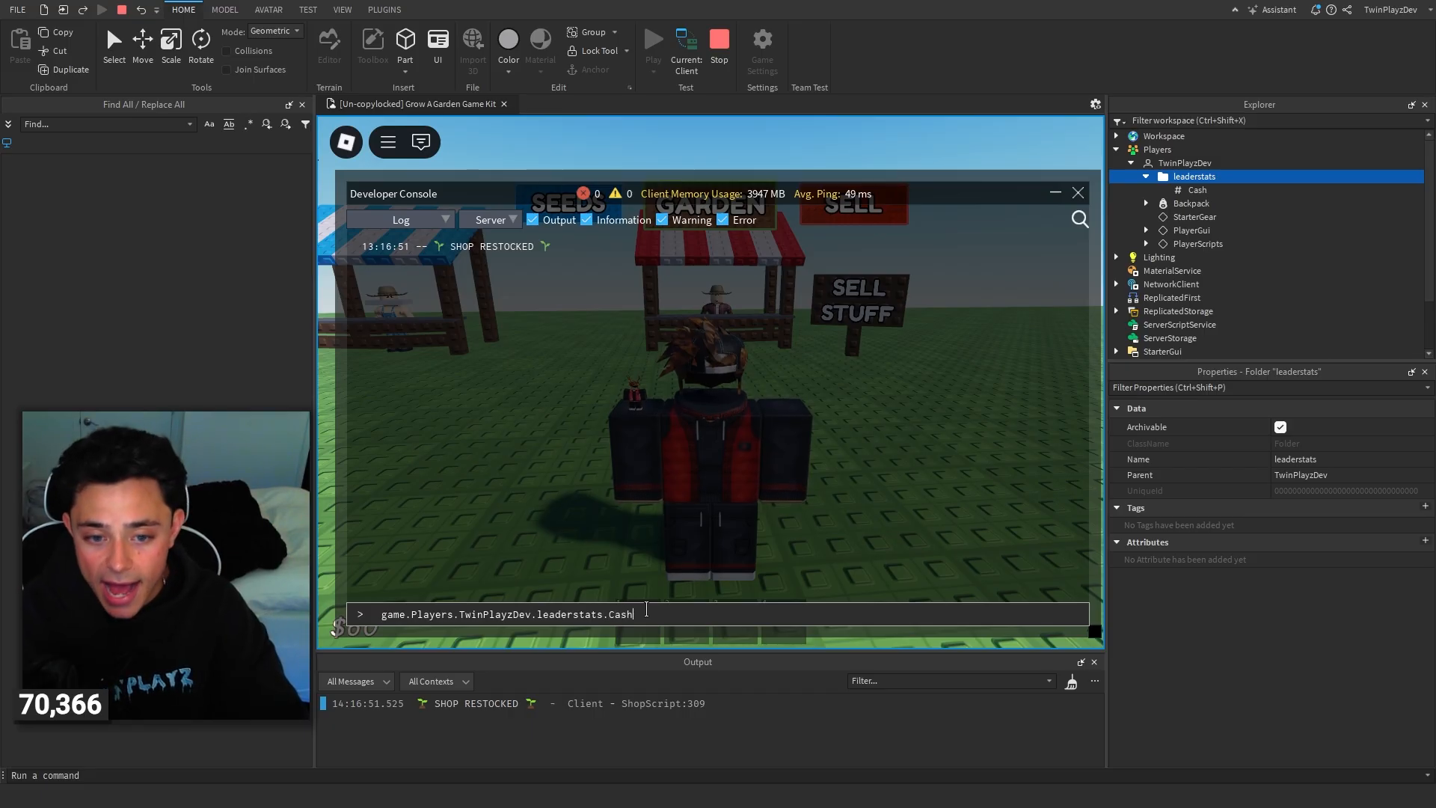
Complete the command with .Value = 100000 and run it.
left_click(1197, 189)
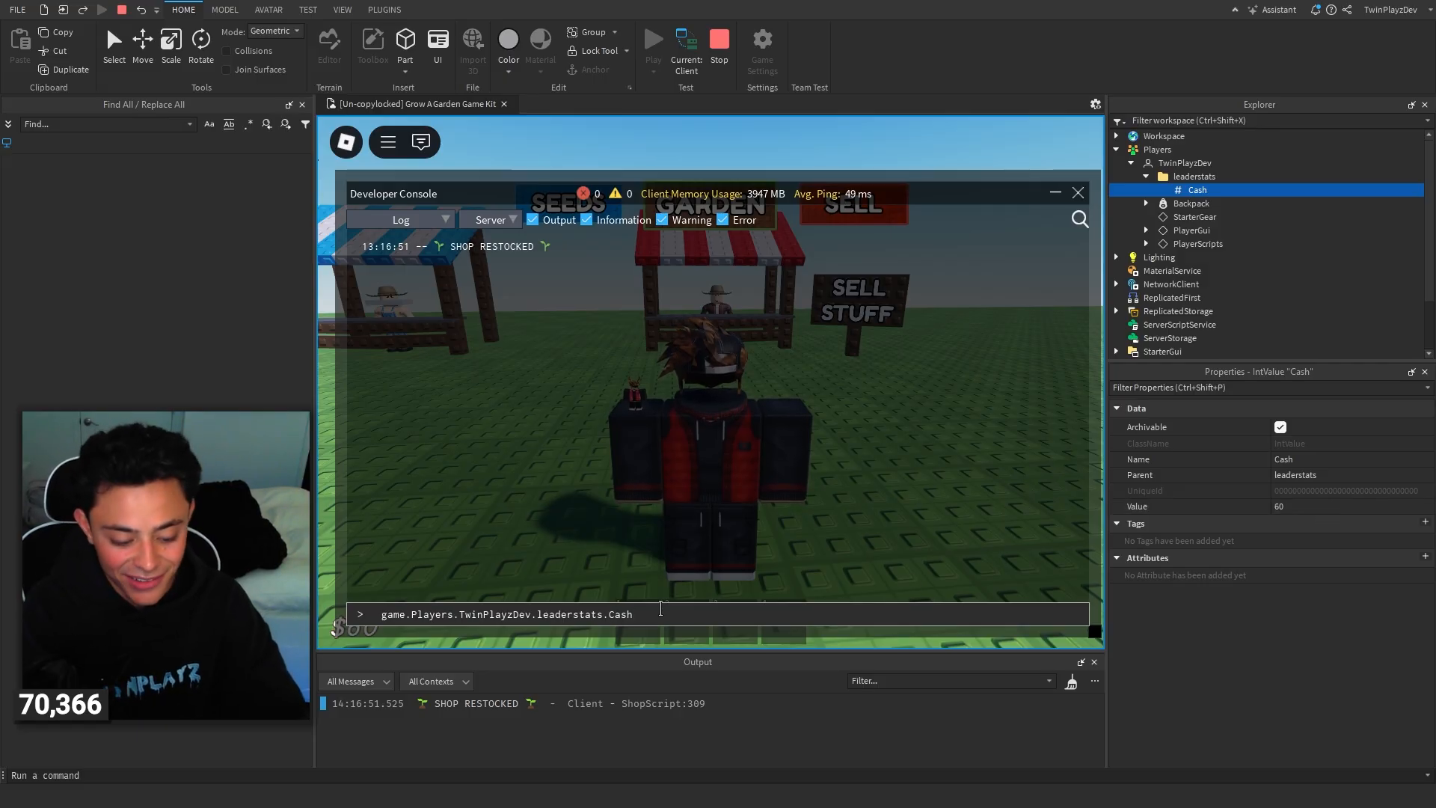
type(".Value +")
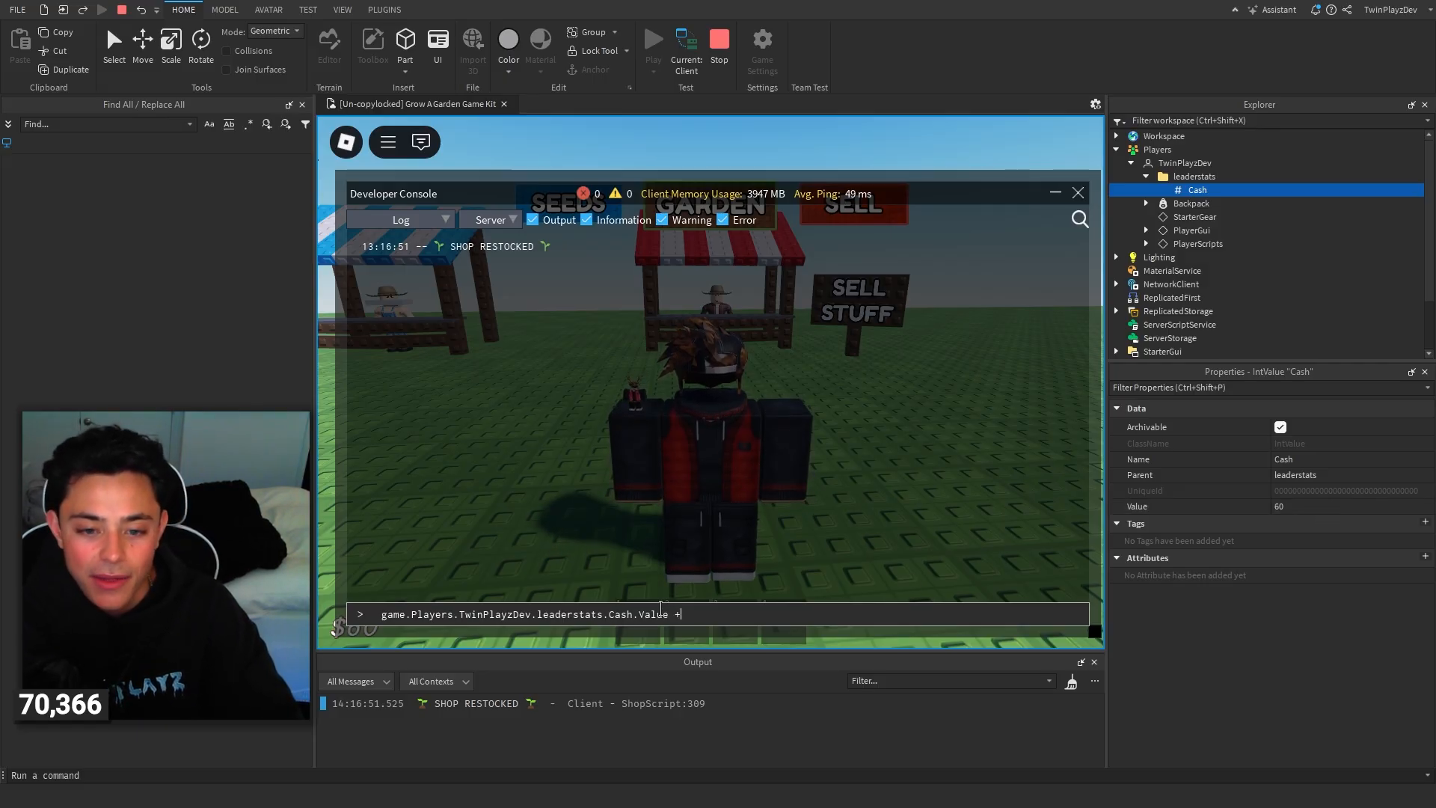
key("Backspace")
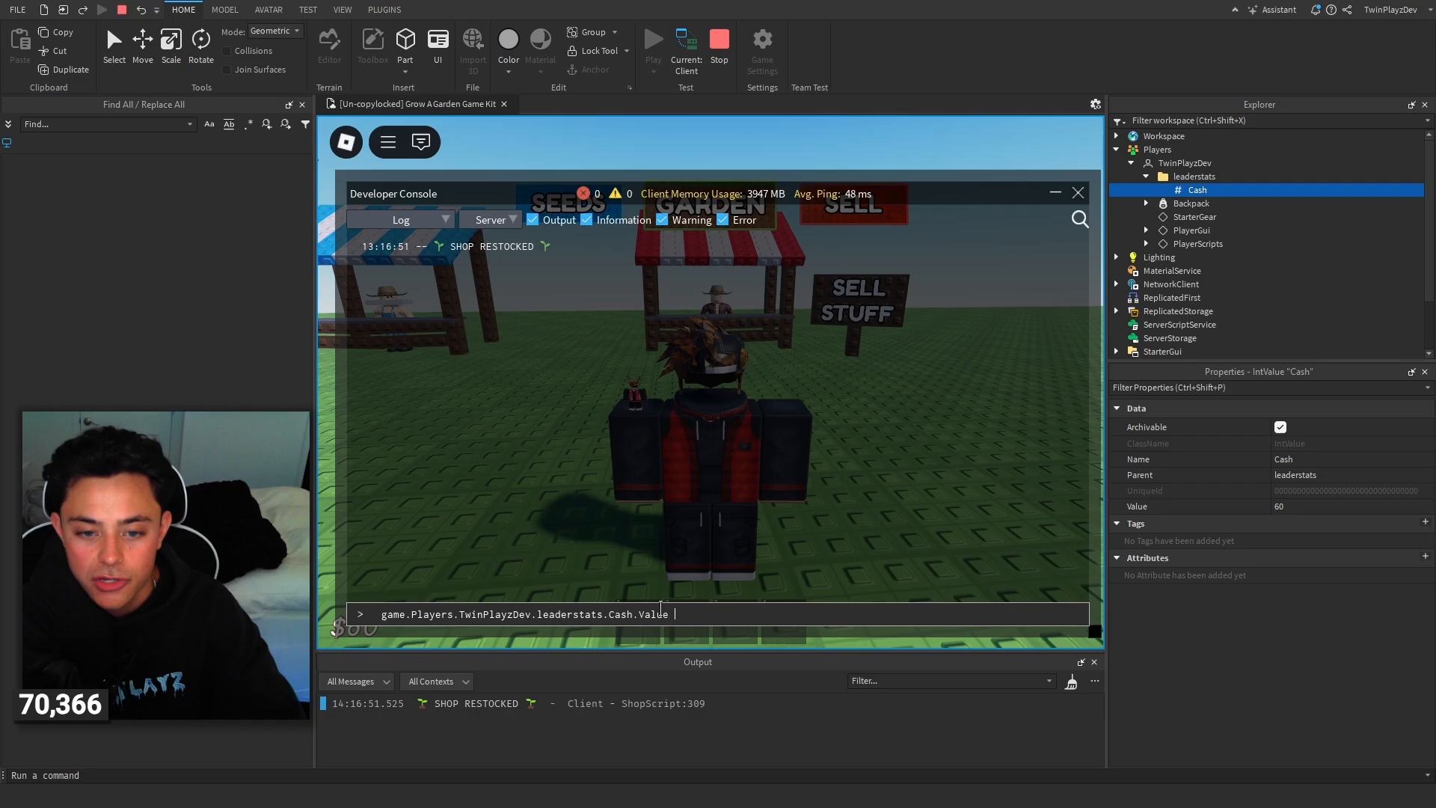
type("= 10000000")
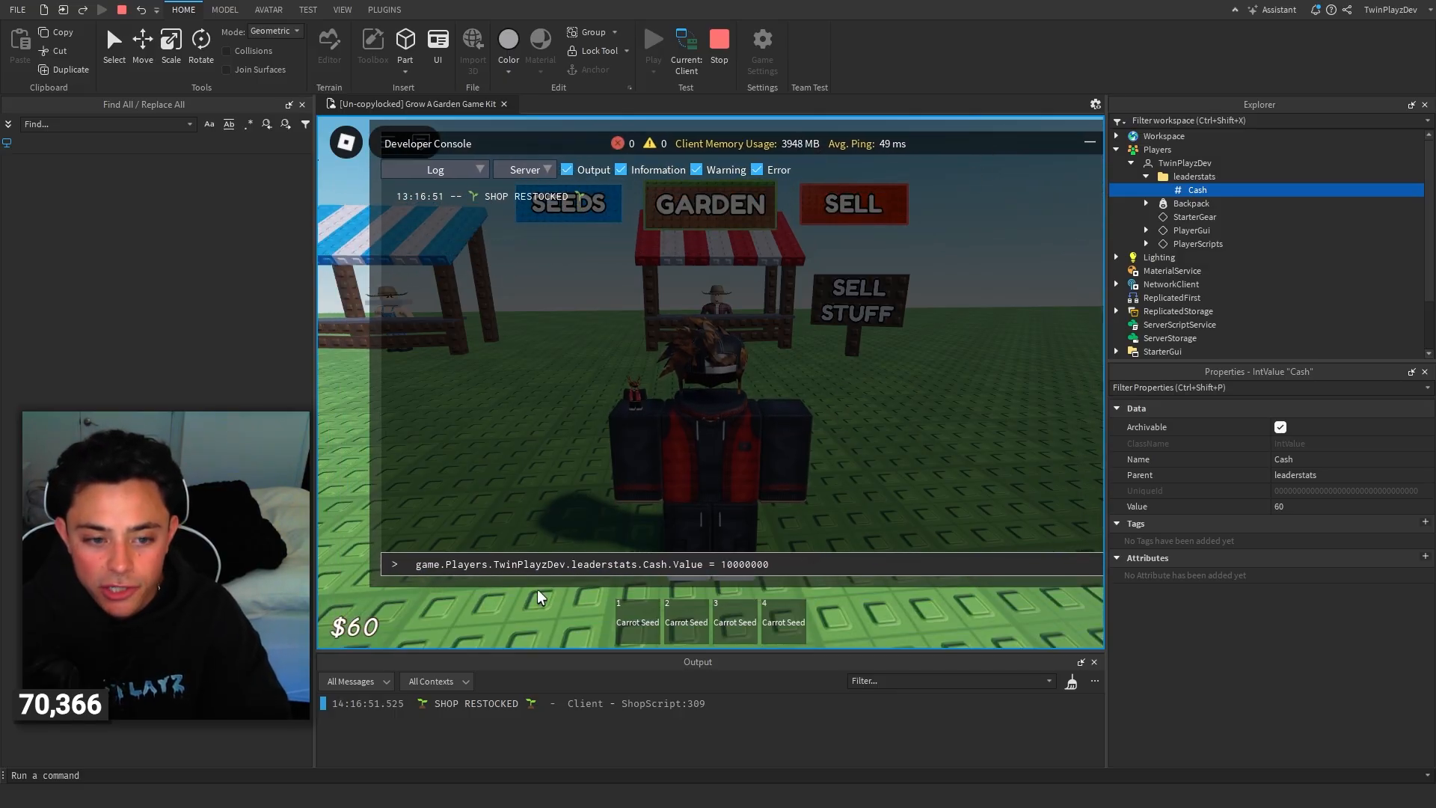
key("Enter")
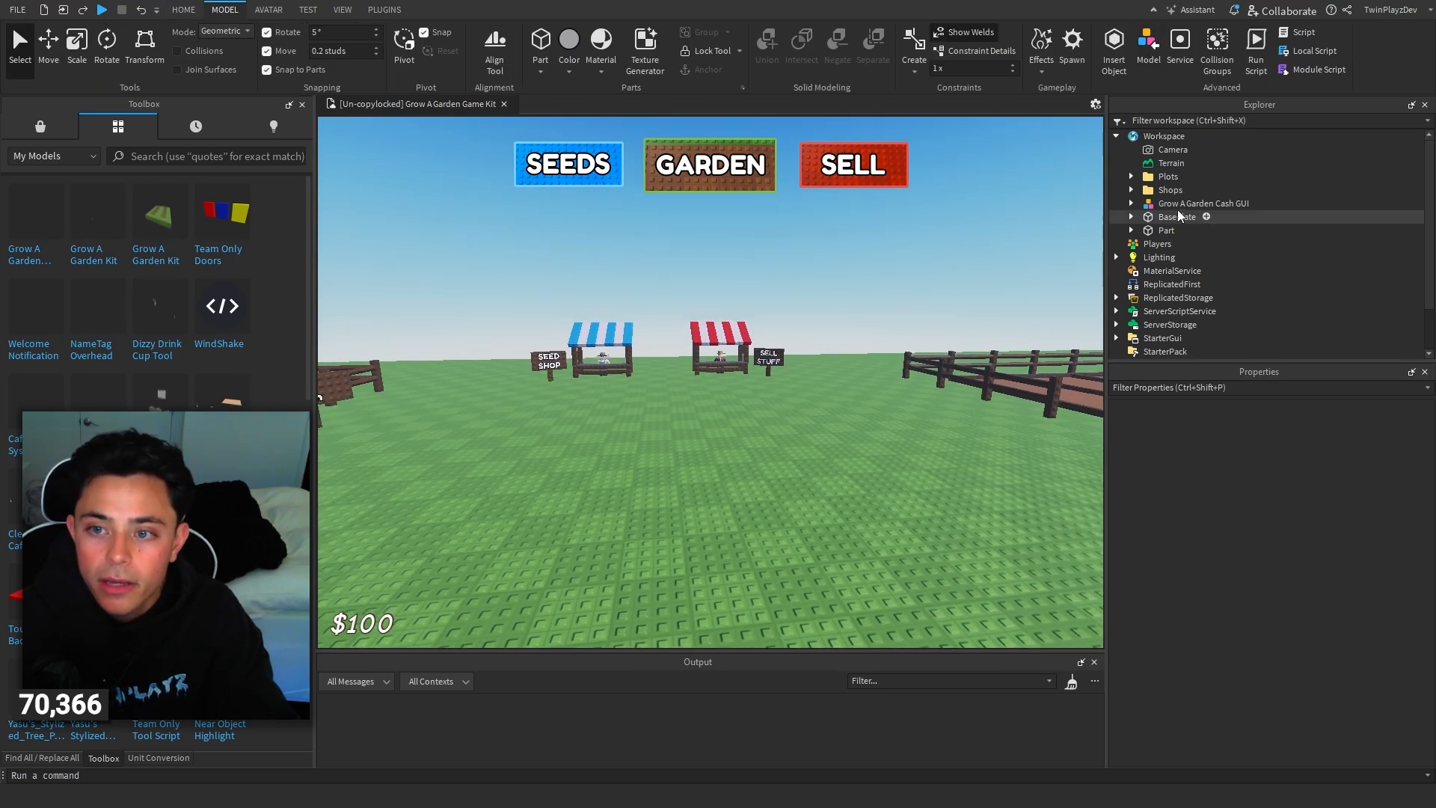
Expand the Grow A Garden Cash GUI model and move Cash into StarterGui's Main.
left_click(1131, 203)
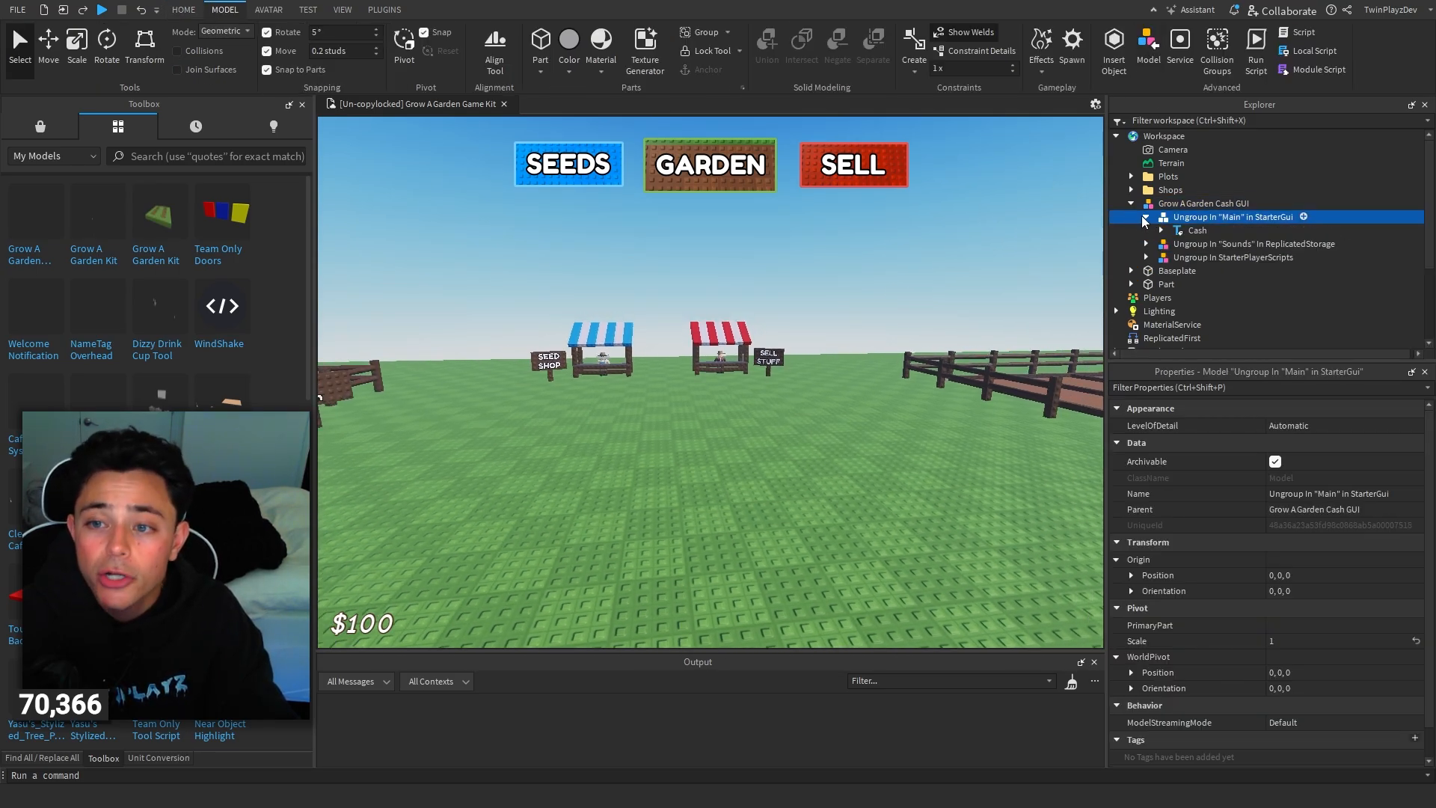
left_click(1198, 229)
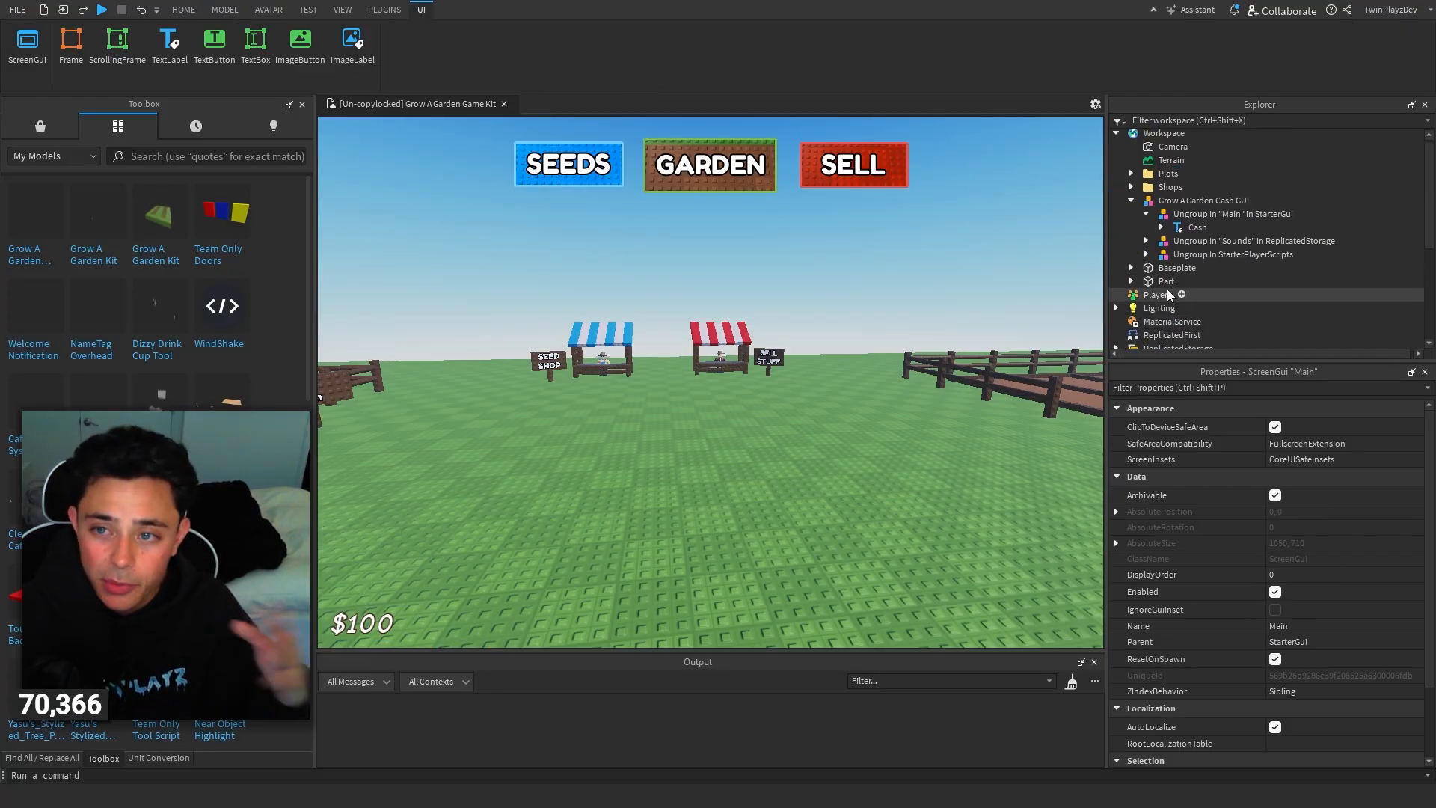
left_click(184, 9)
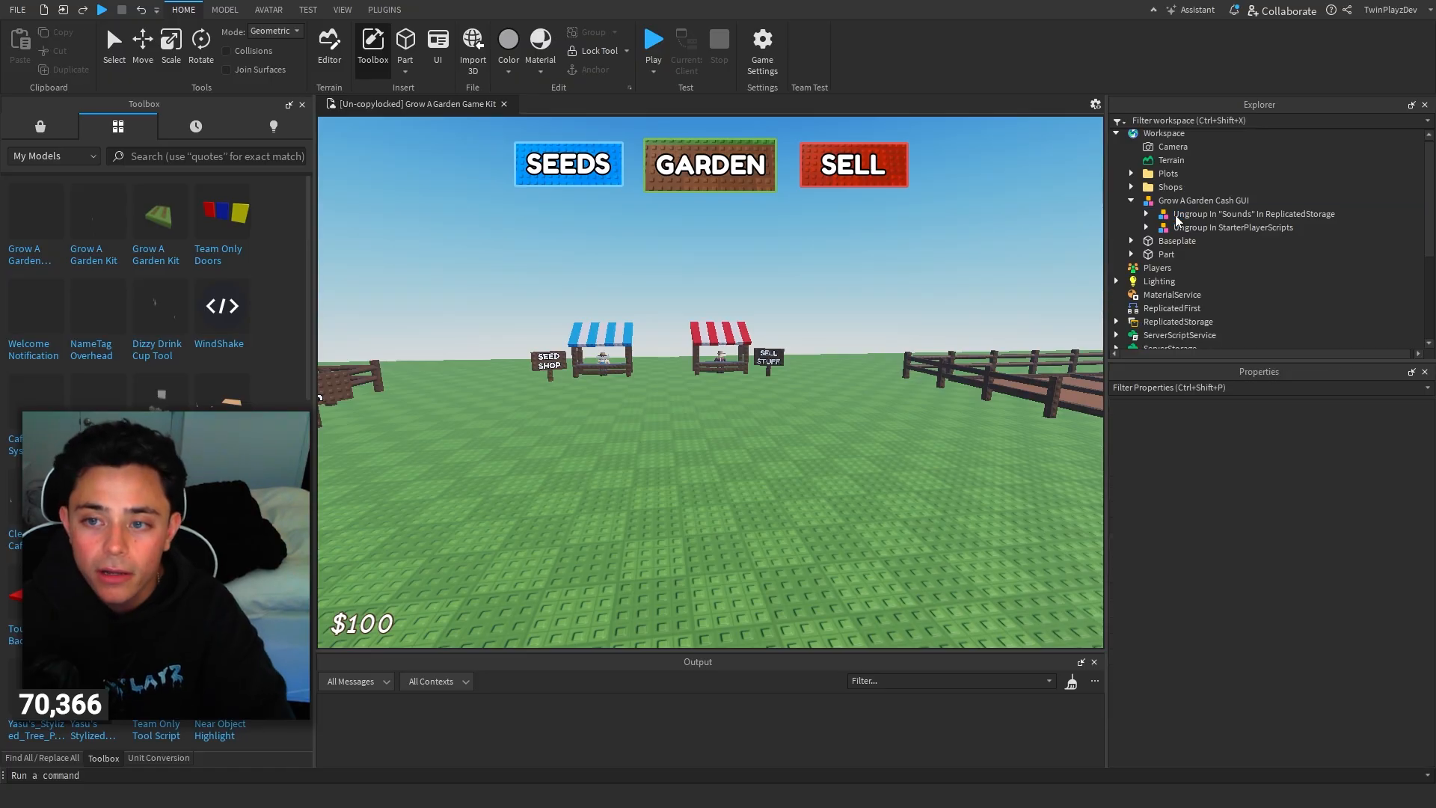
Expand ReplicatedStorage > Sounds to show Click, Coins, Purchase and Restock.
left_click(1199, 227)
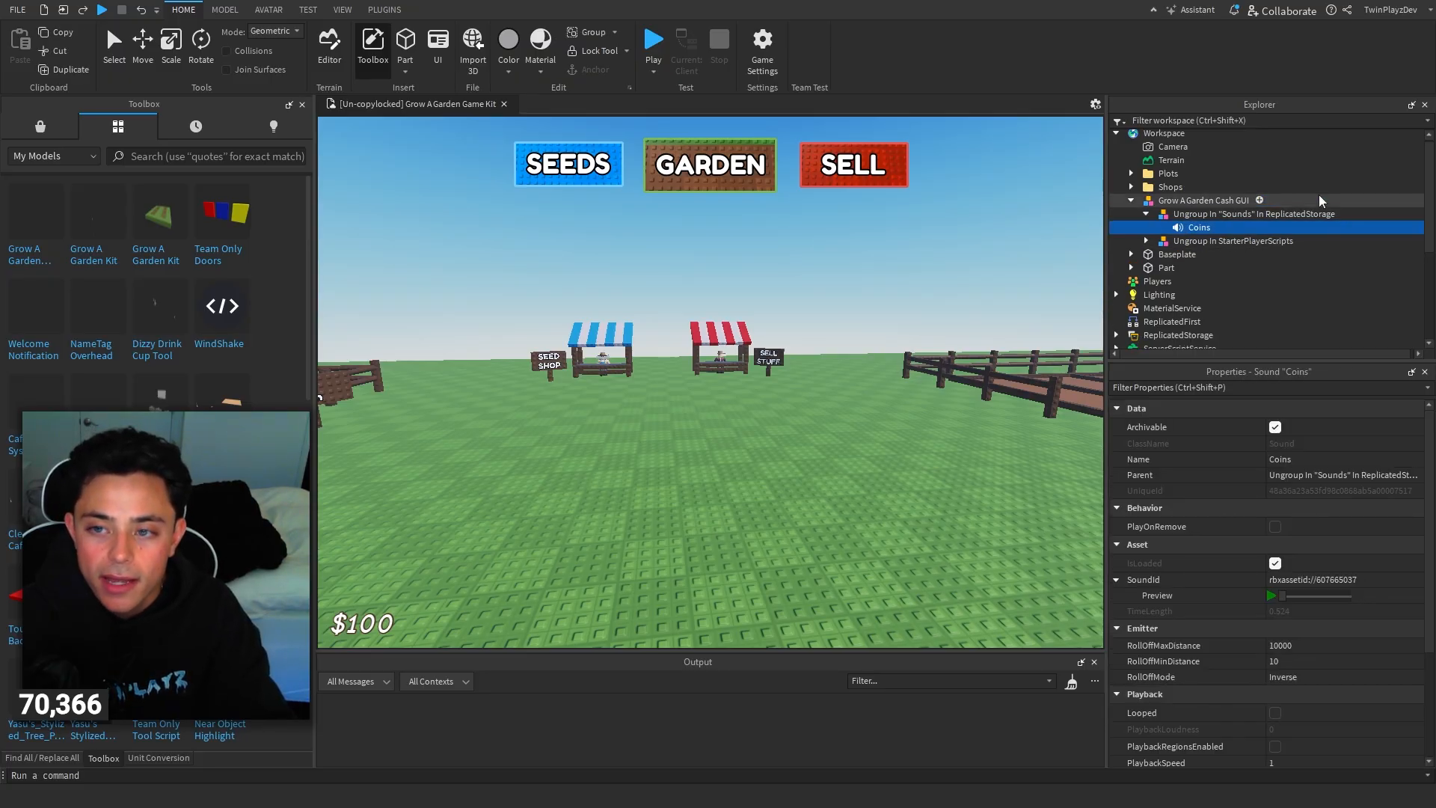
left_click(1117, 220)
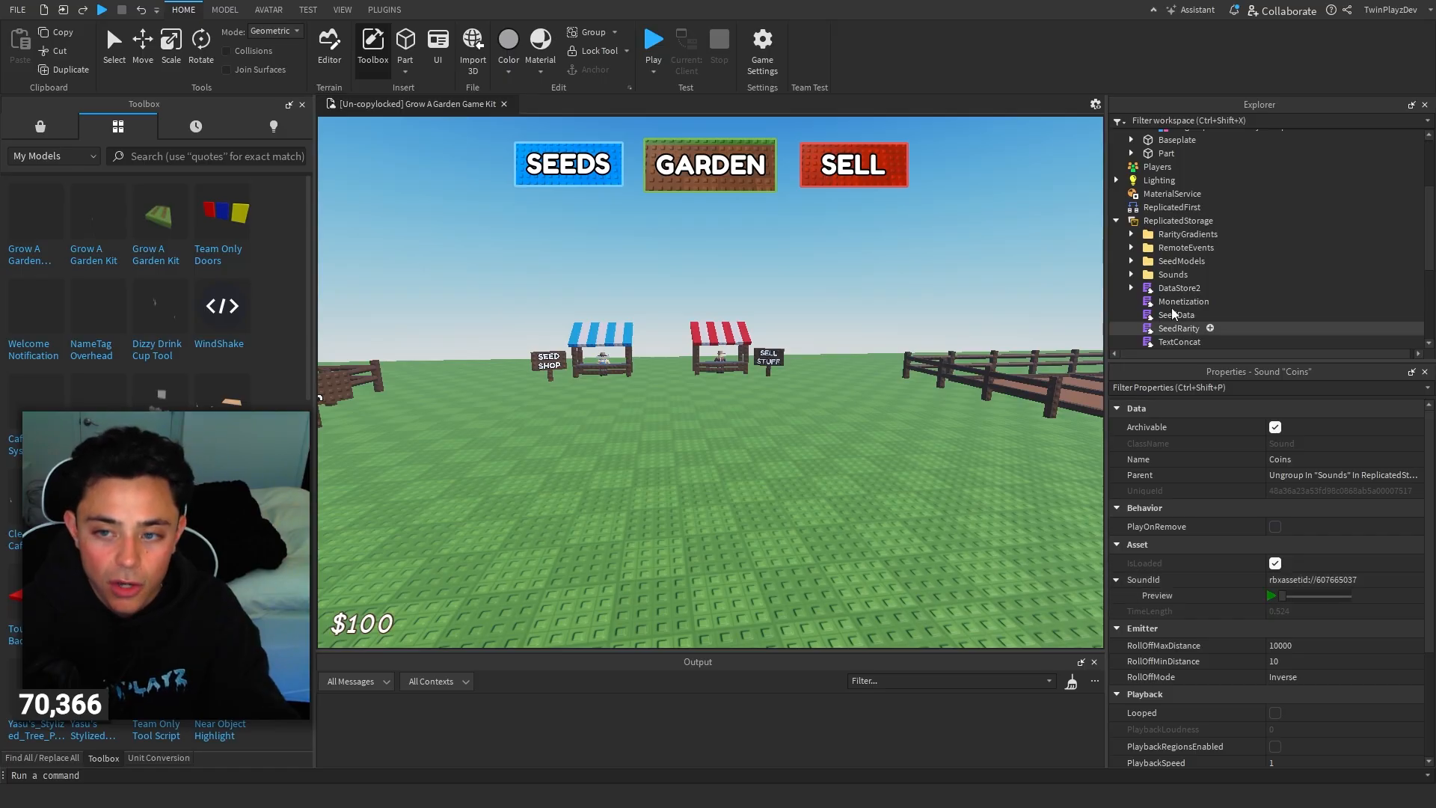
left_click(1131, 274)
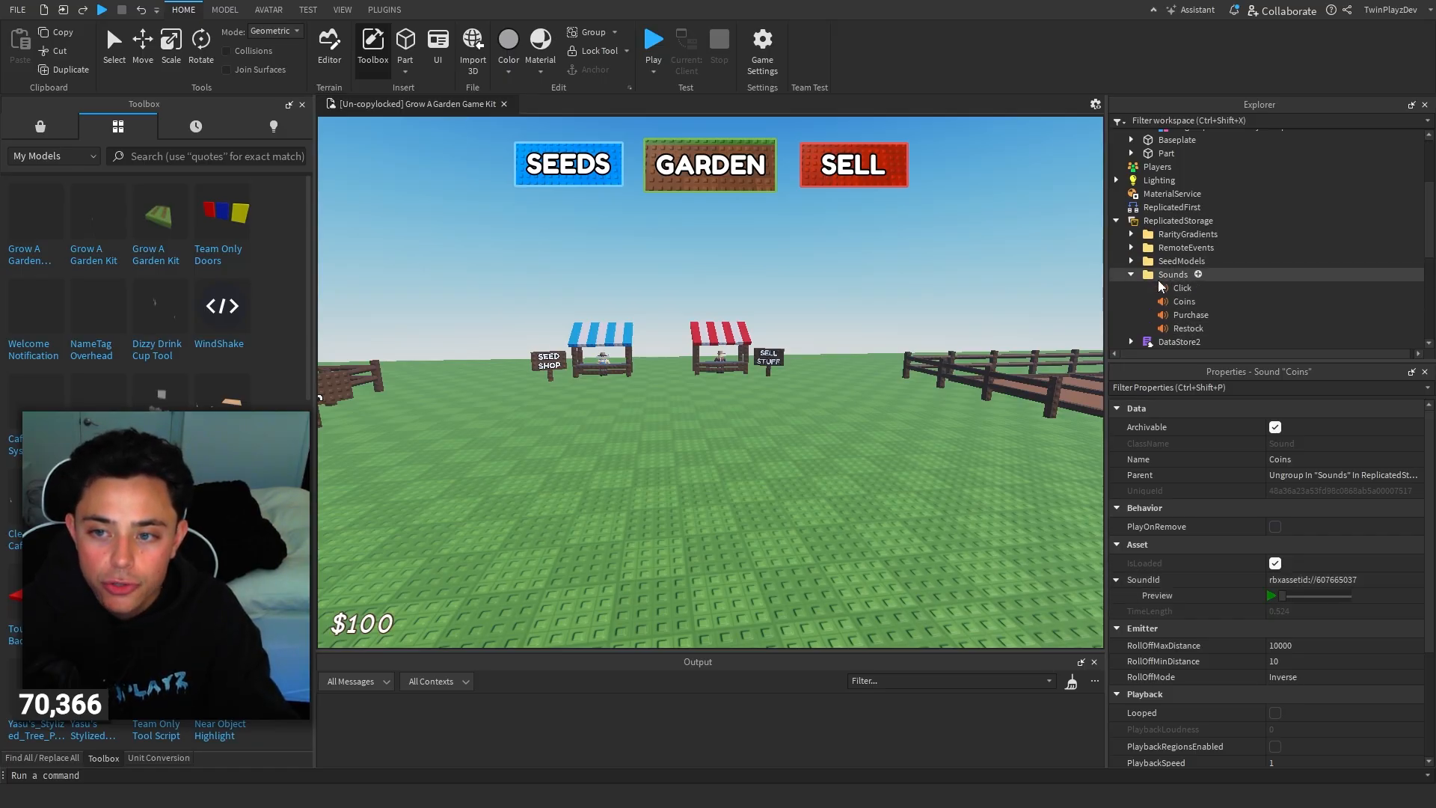
left_click(1173, 273)
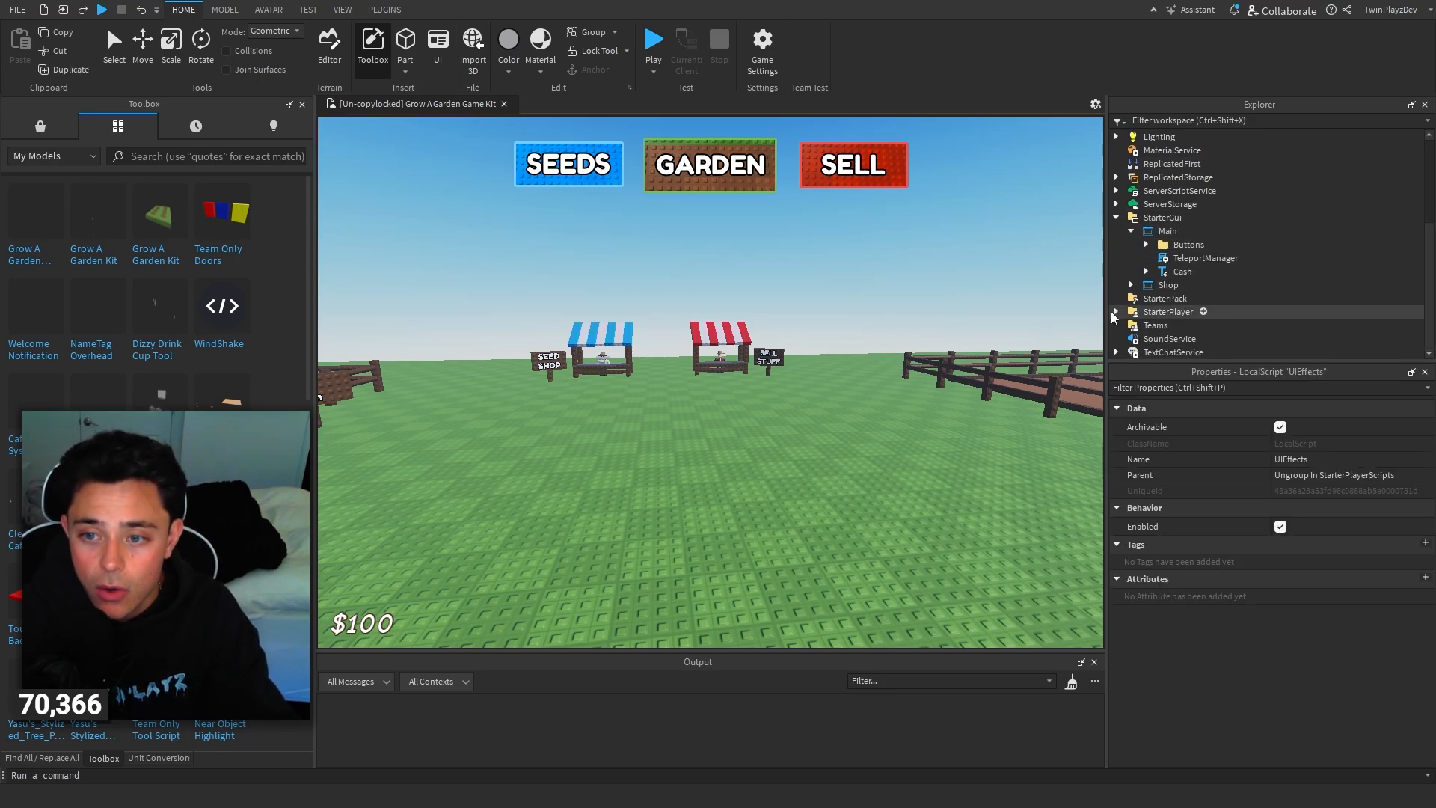
Put UIEffects under StarterPlayerScripts, open it and scroll through its code.
left_click(1116, 312)
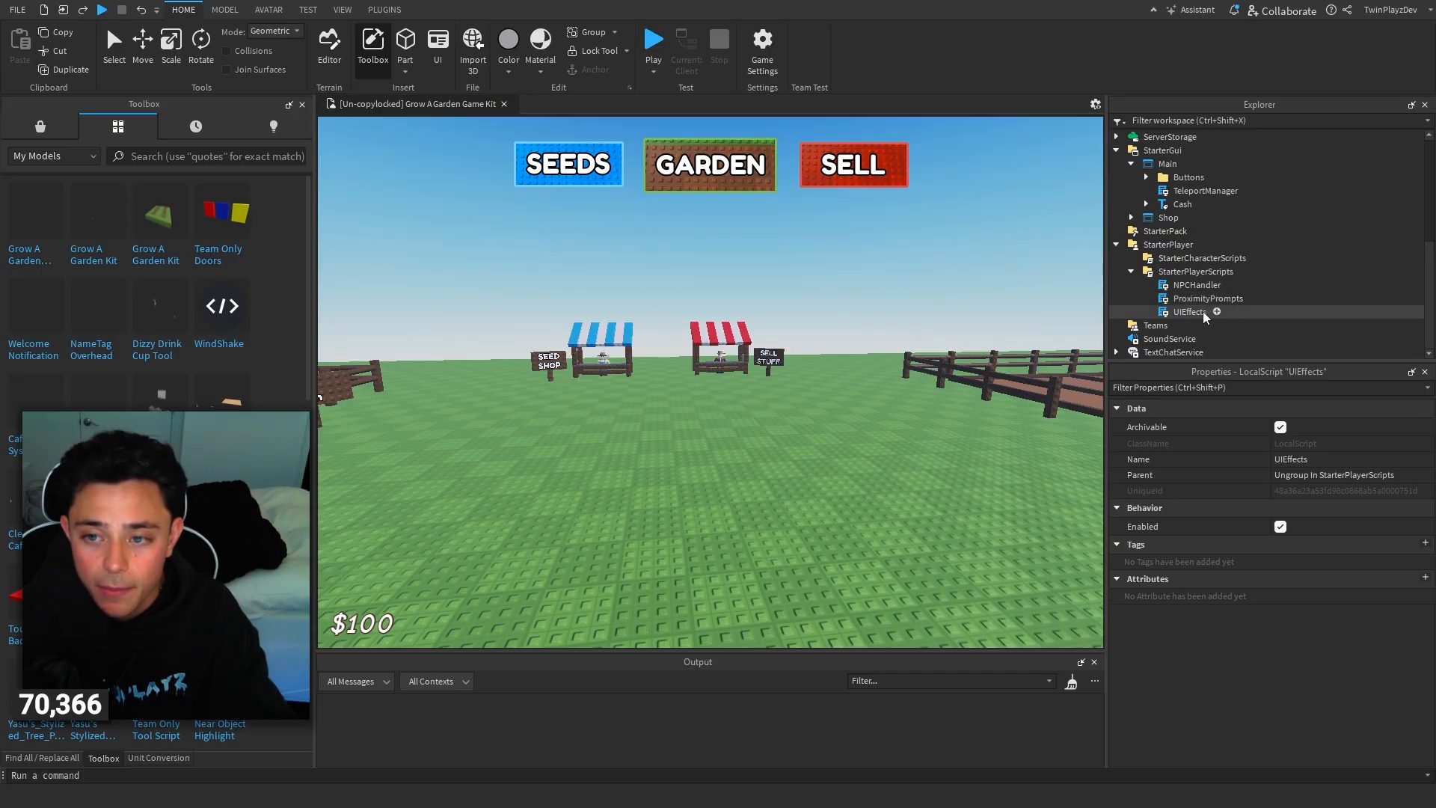
left_click(1190, 311)
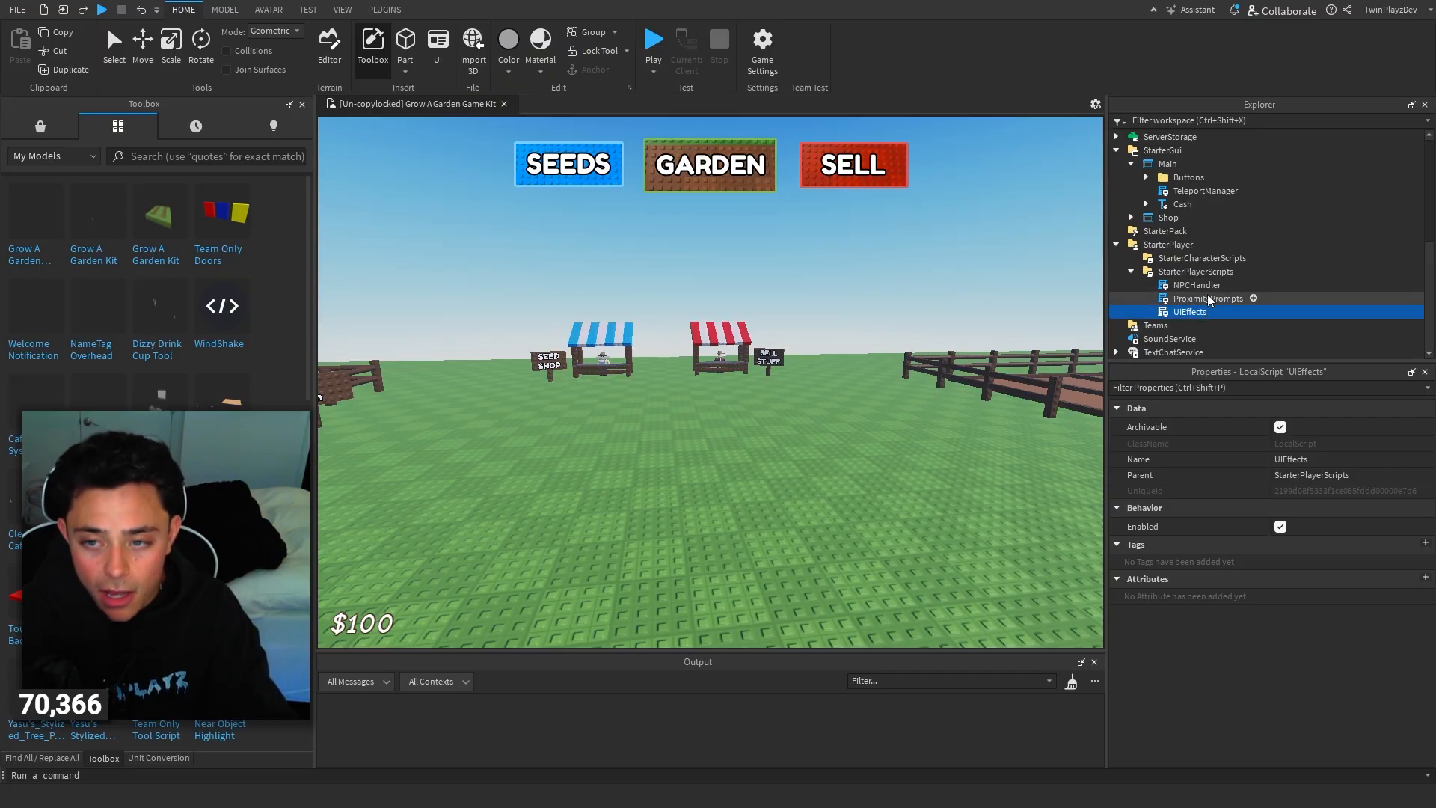
double_click(1191, 312)
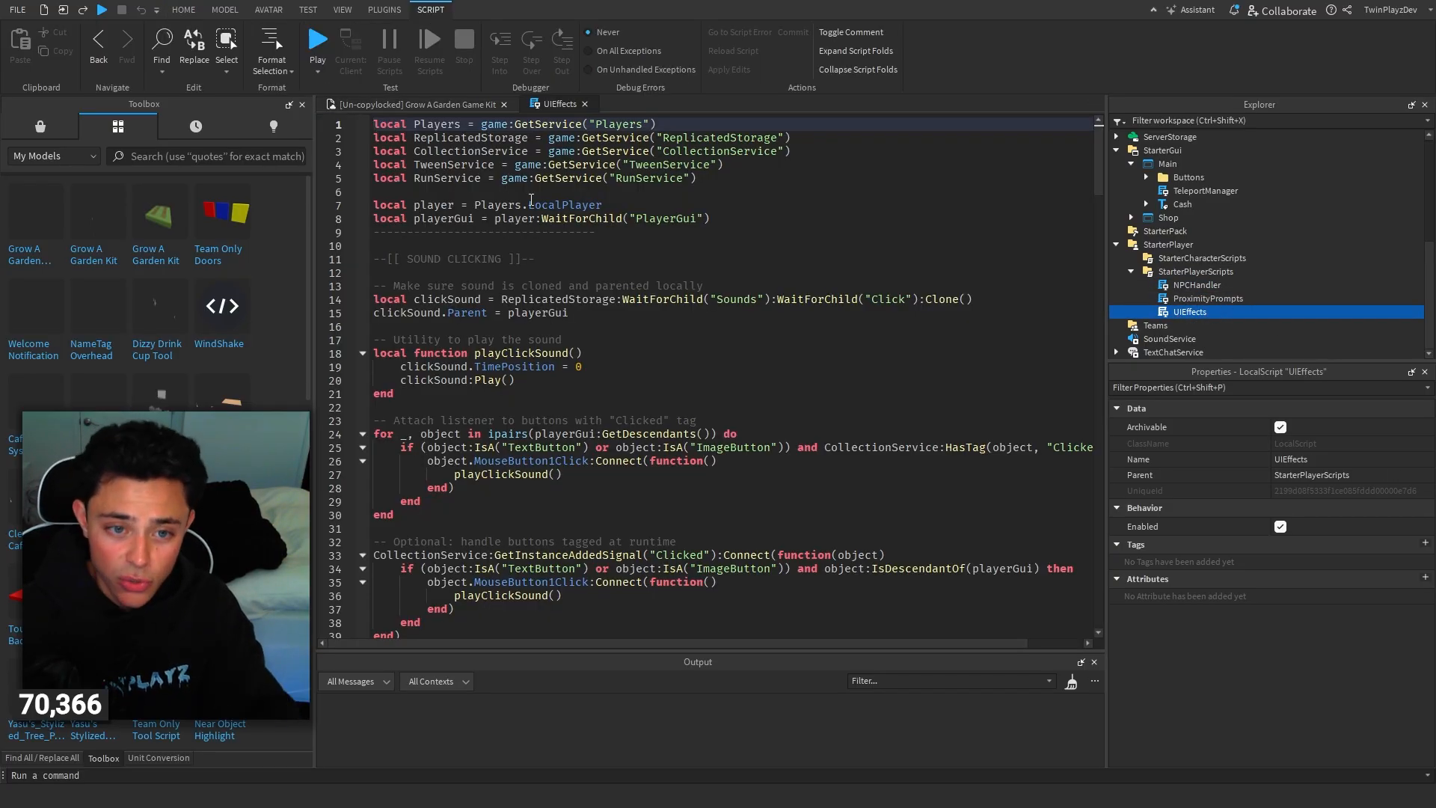
scroll("down", 3)
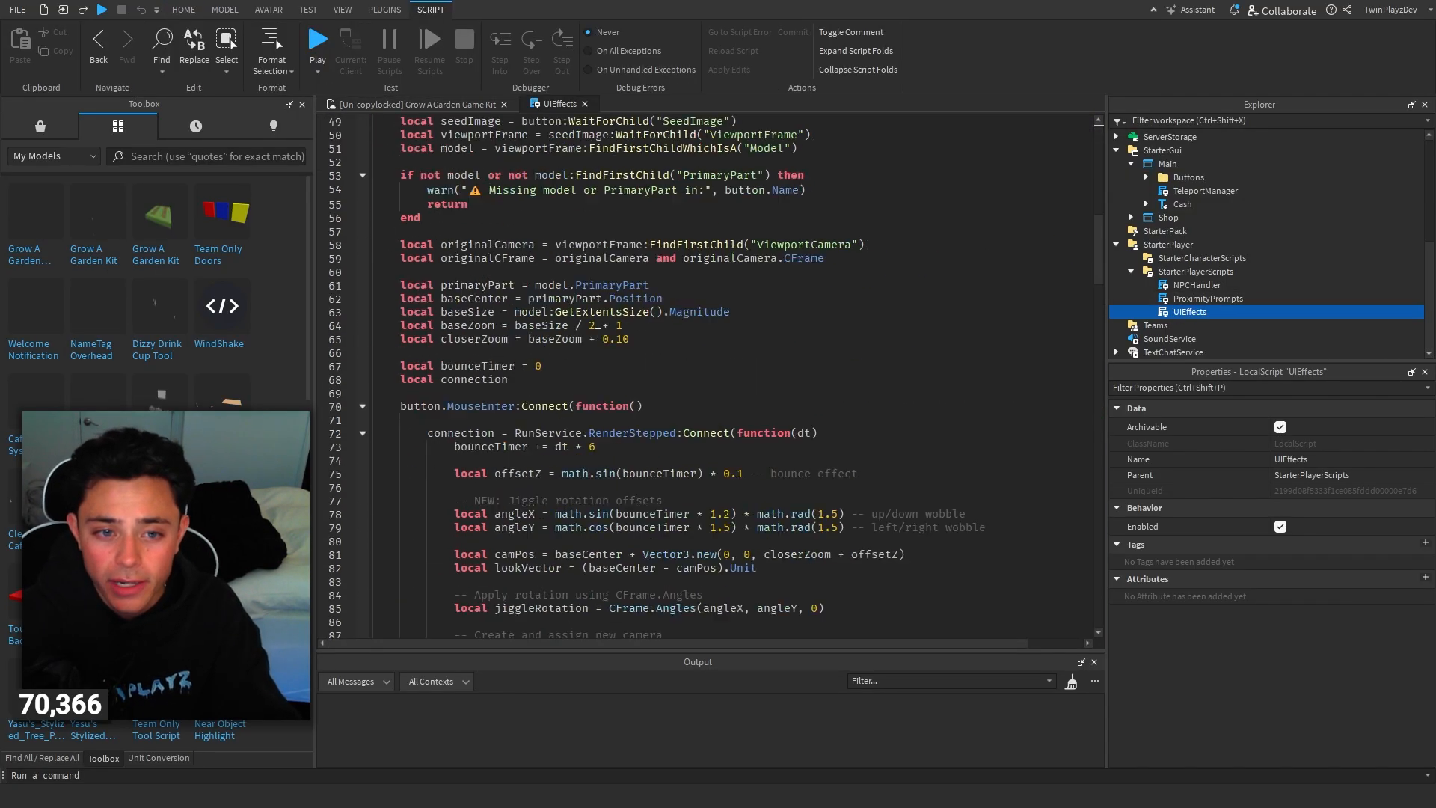
scroll("down", 3)
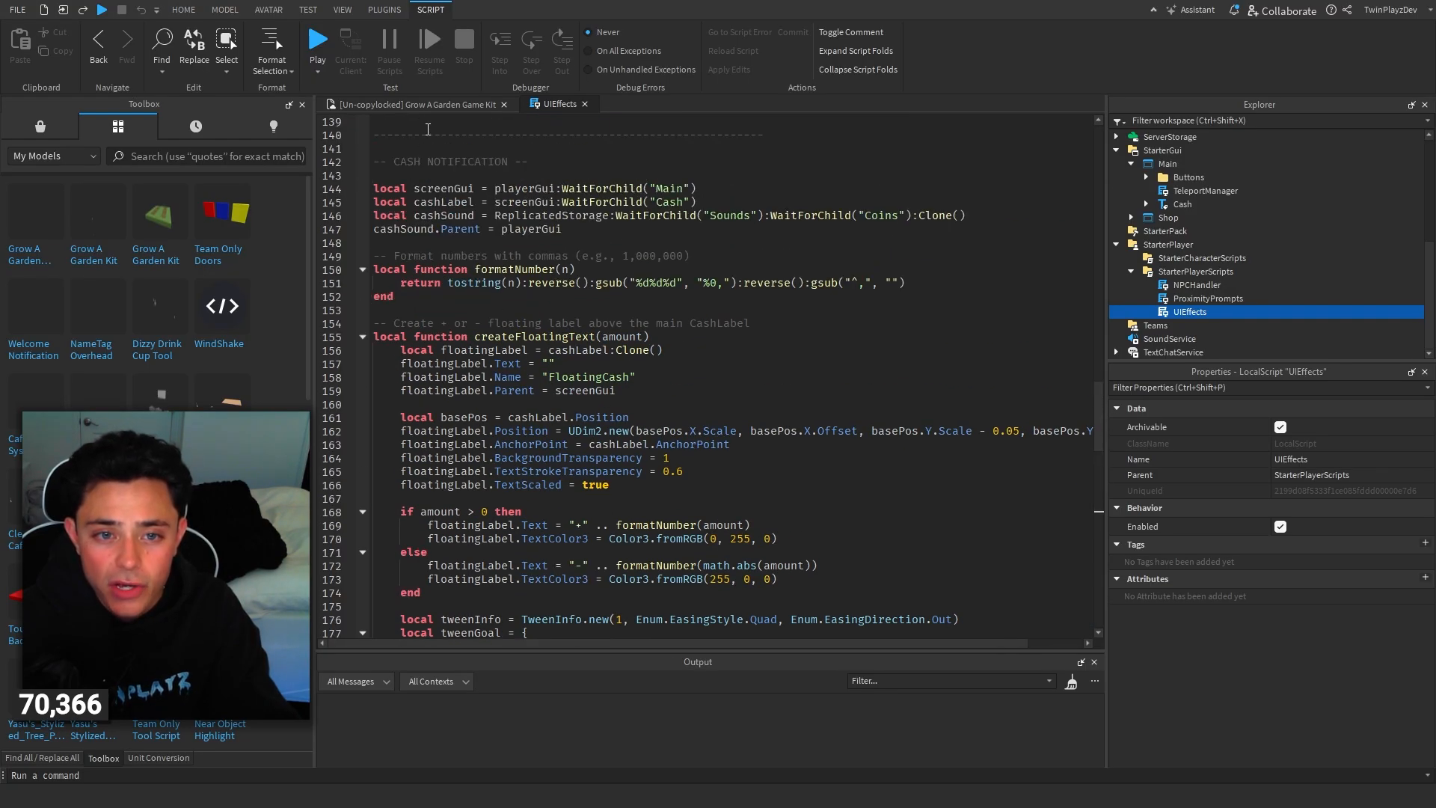
left_click(183, 10)
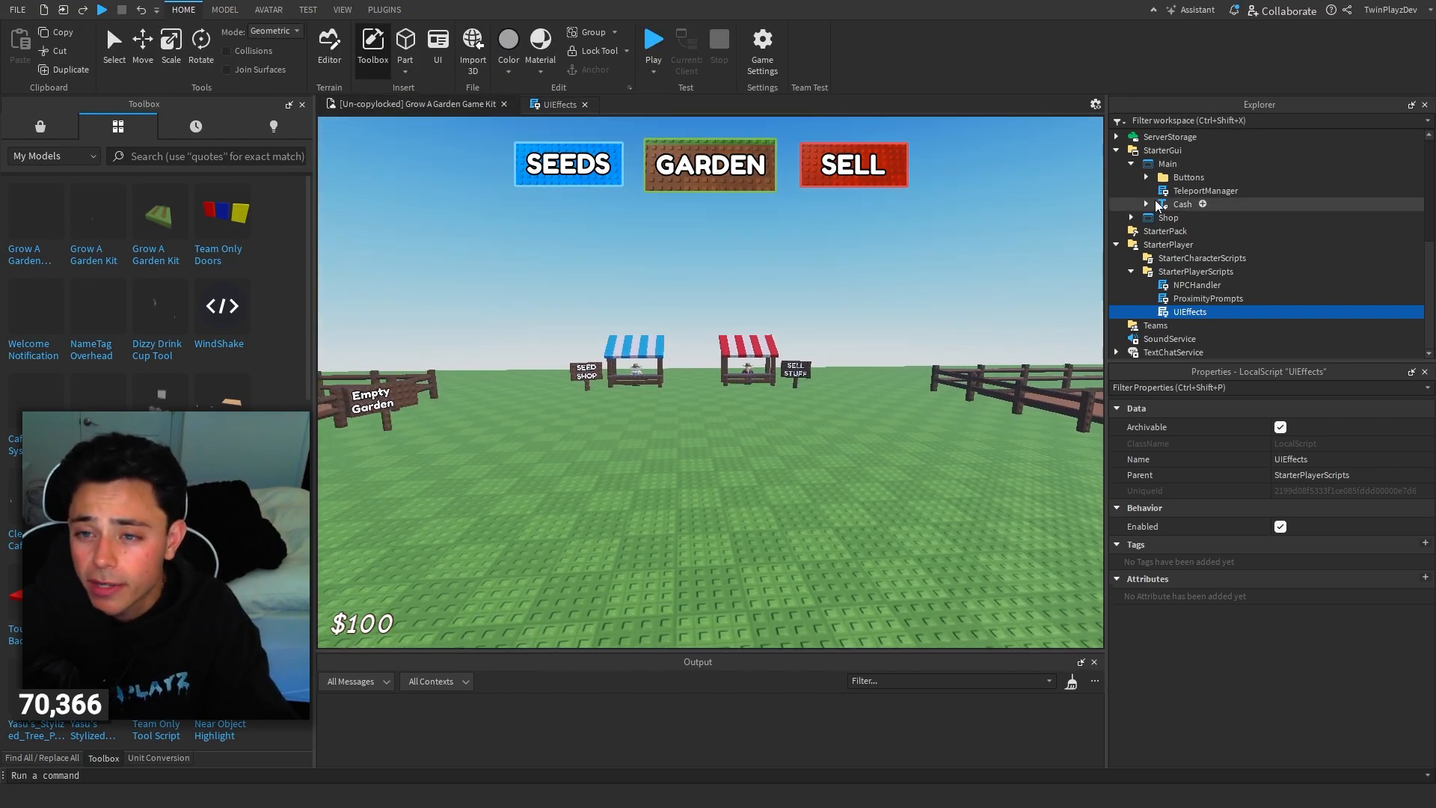
Give the Cash label the Comic Neue Angular font and toggle TextScaled.
left_click(1182, 204)
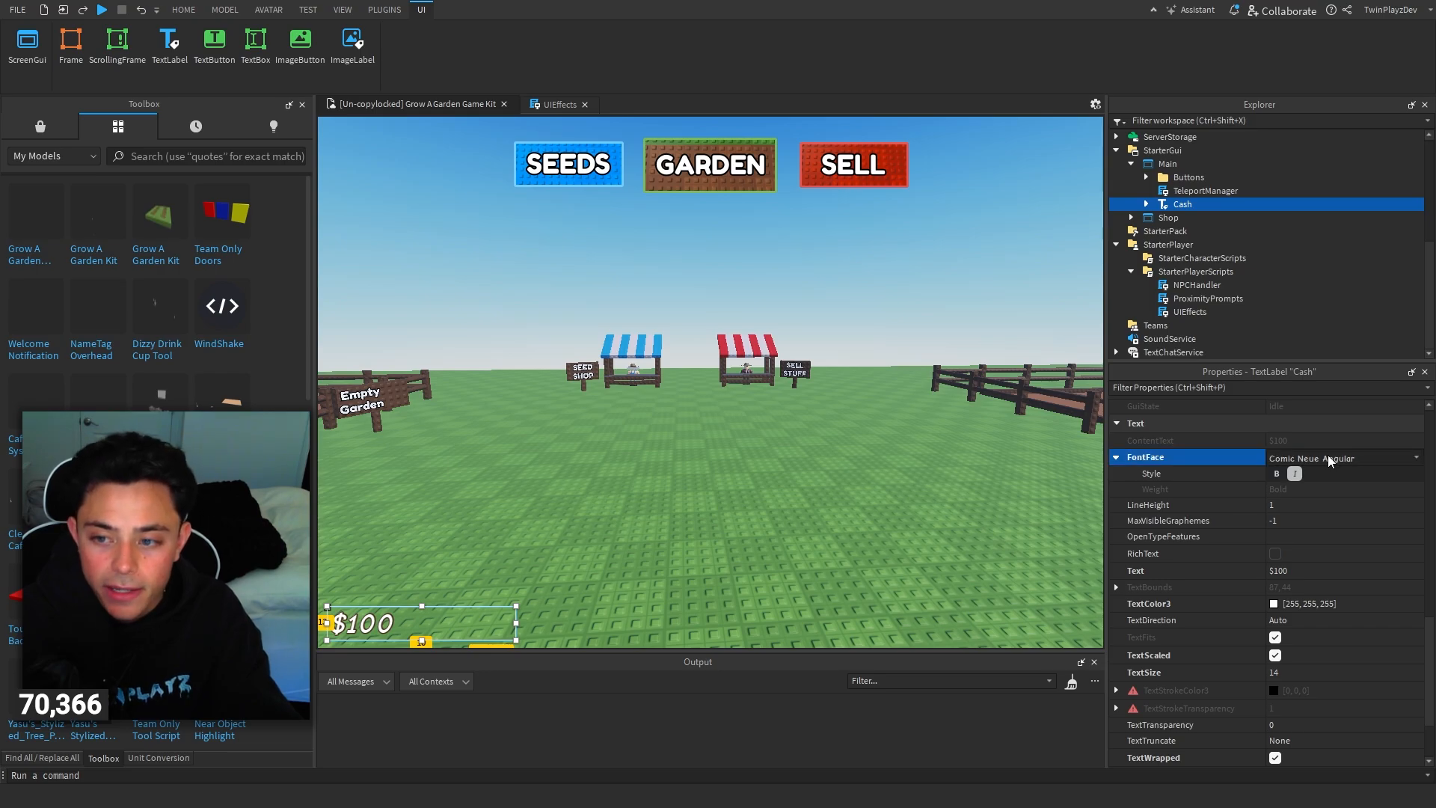
left_click(184, 10)
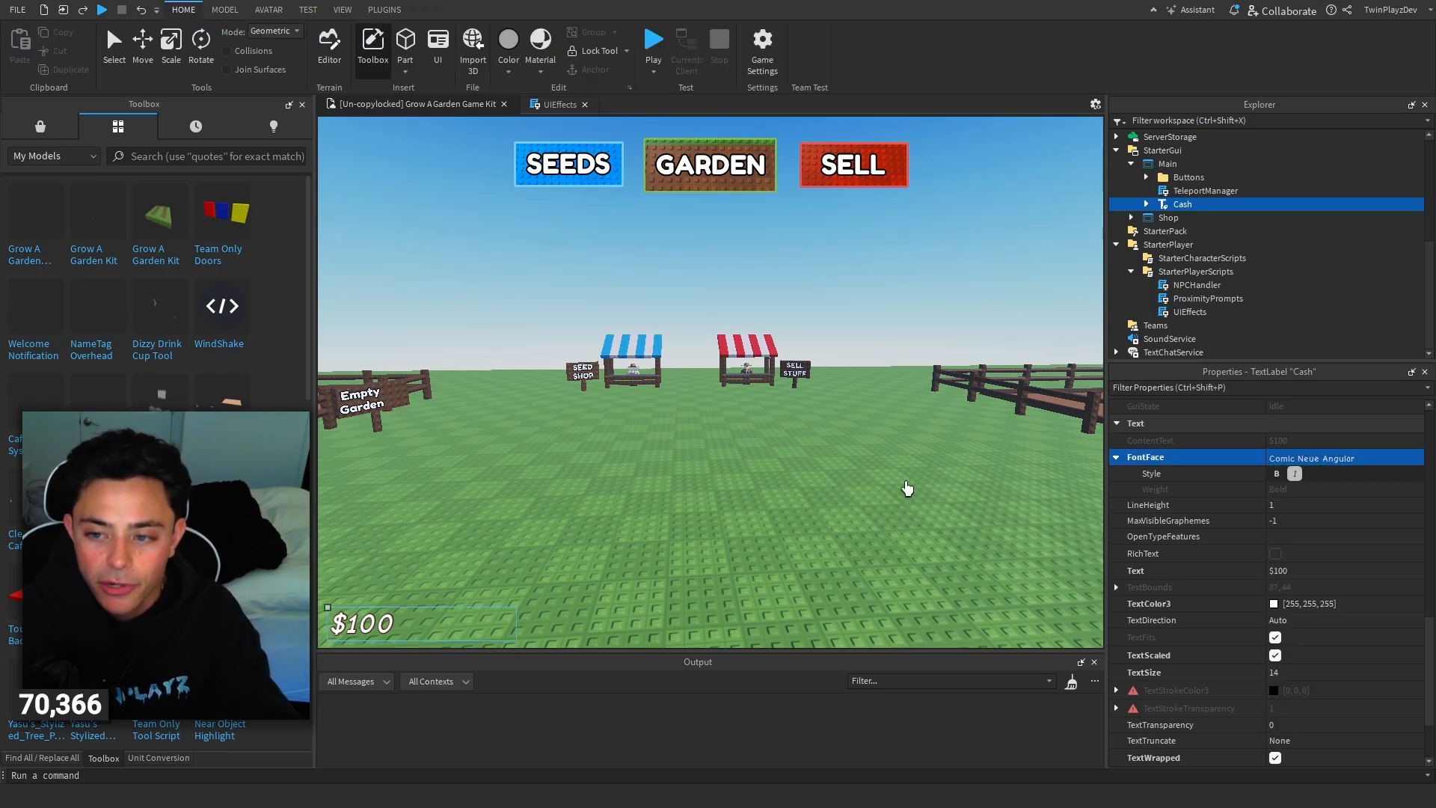
left_click(422, 9)
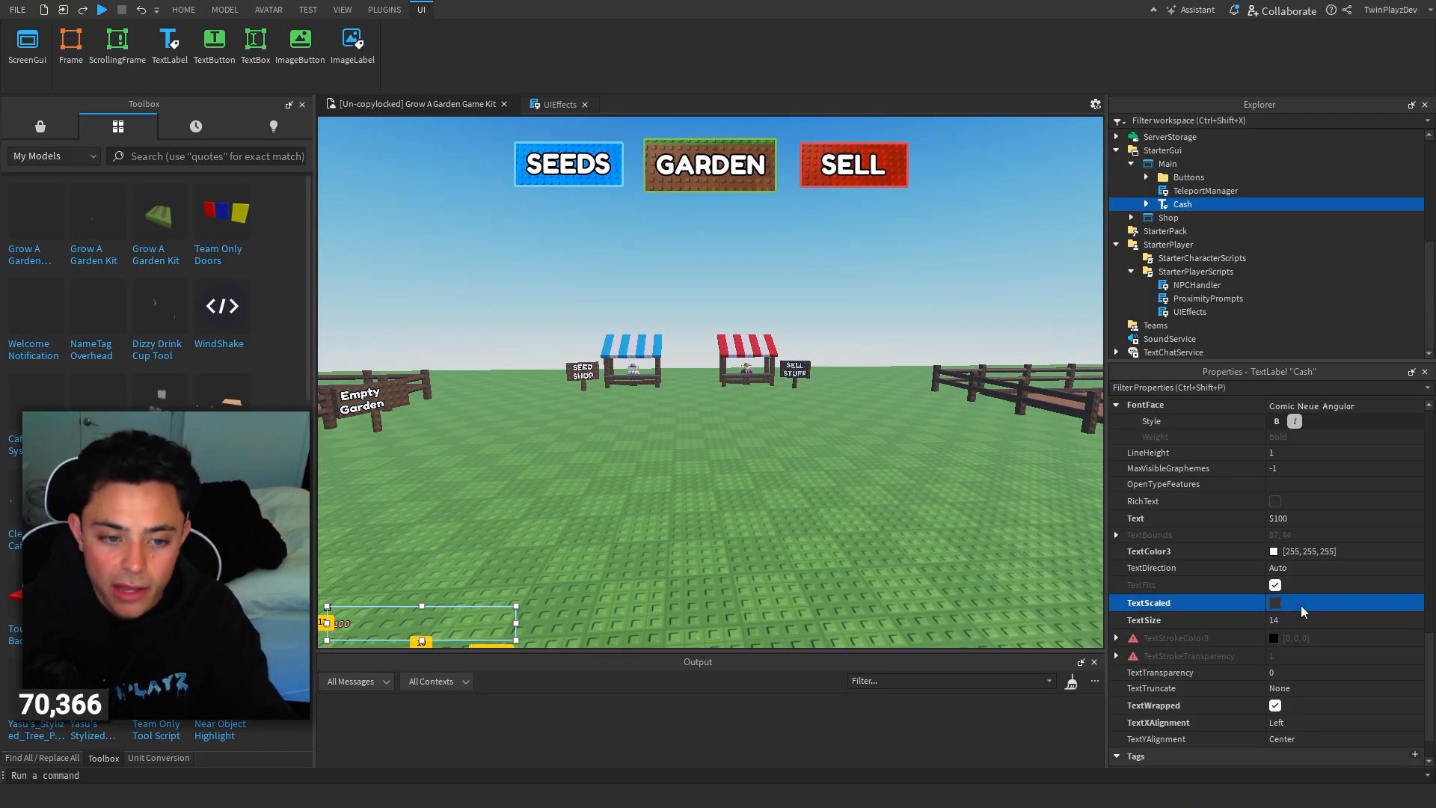
left_click(1274, 603)
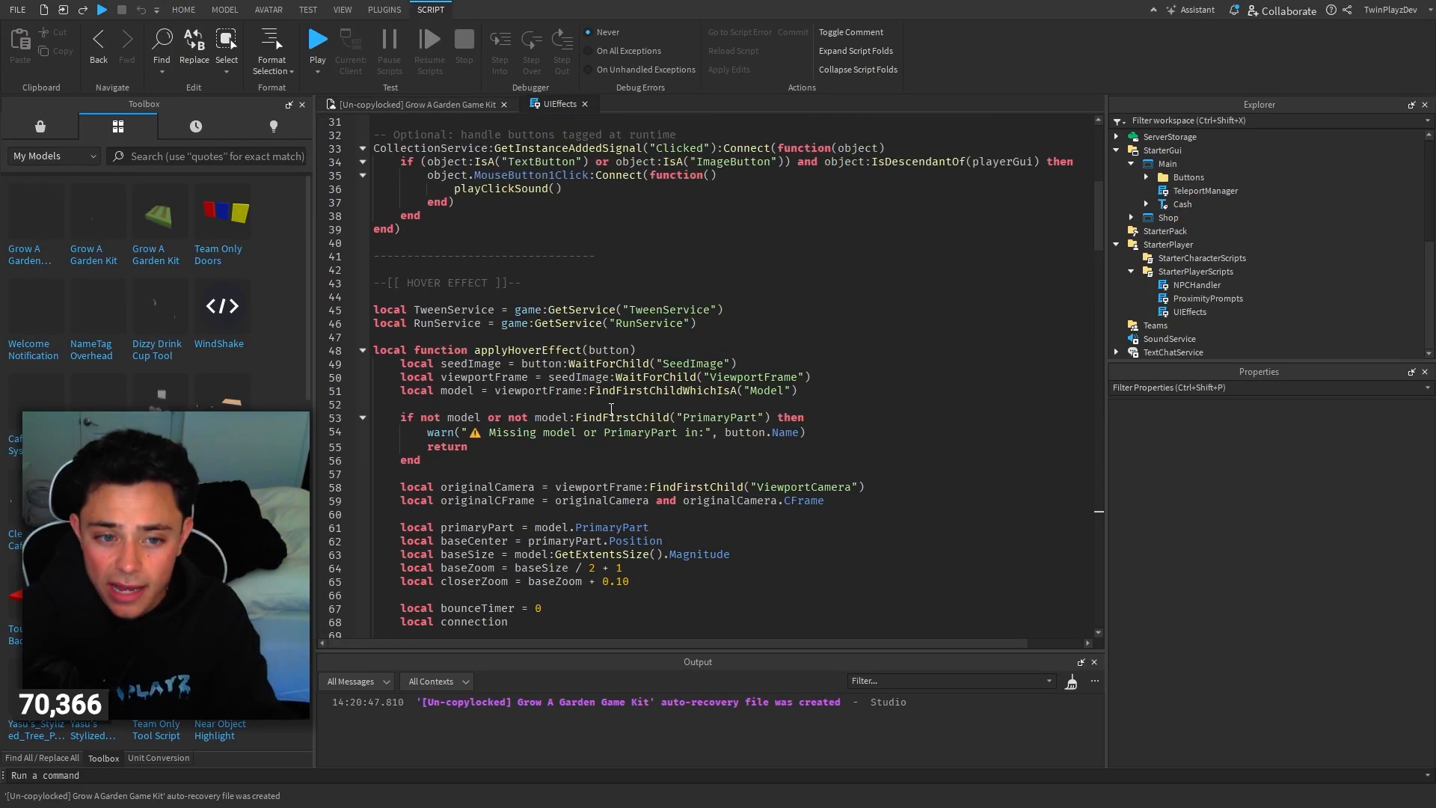
Read through UIEffects' hover, cash notification, counter and tracker code, selecting Main.
scroll("down", 3)
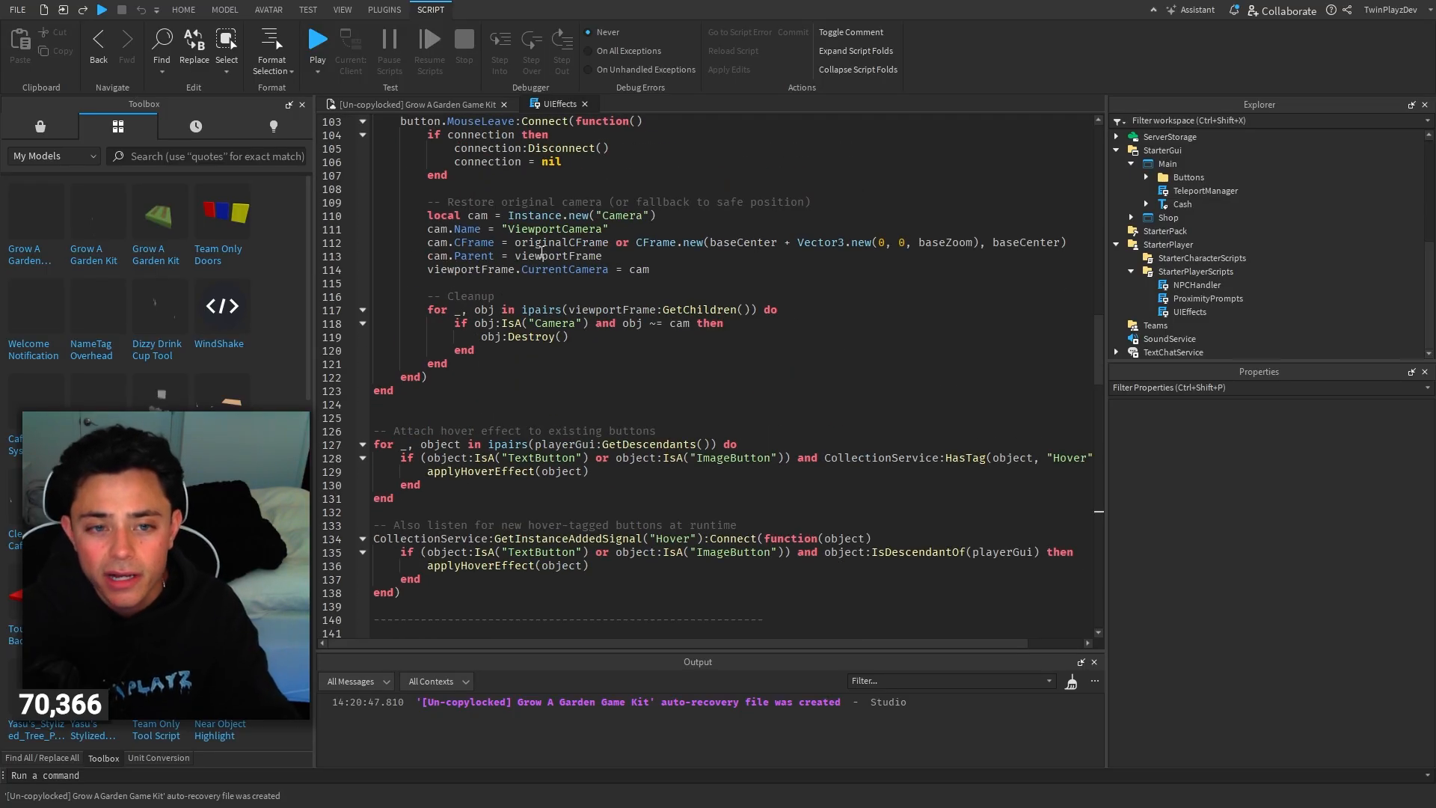
scroll("down", 3)
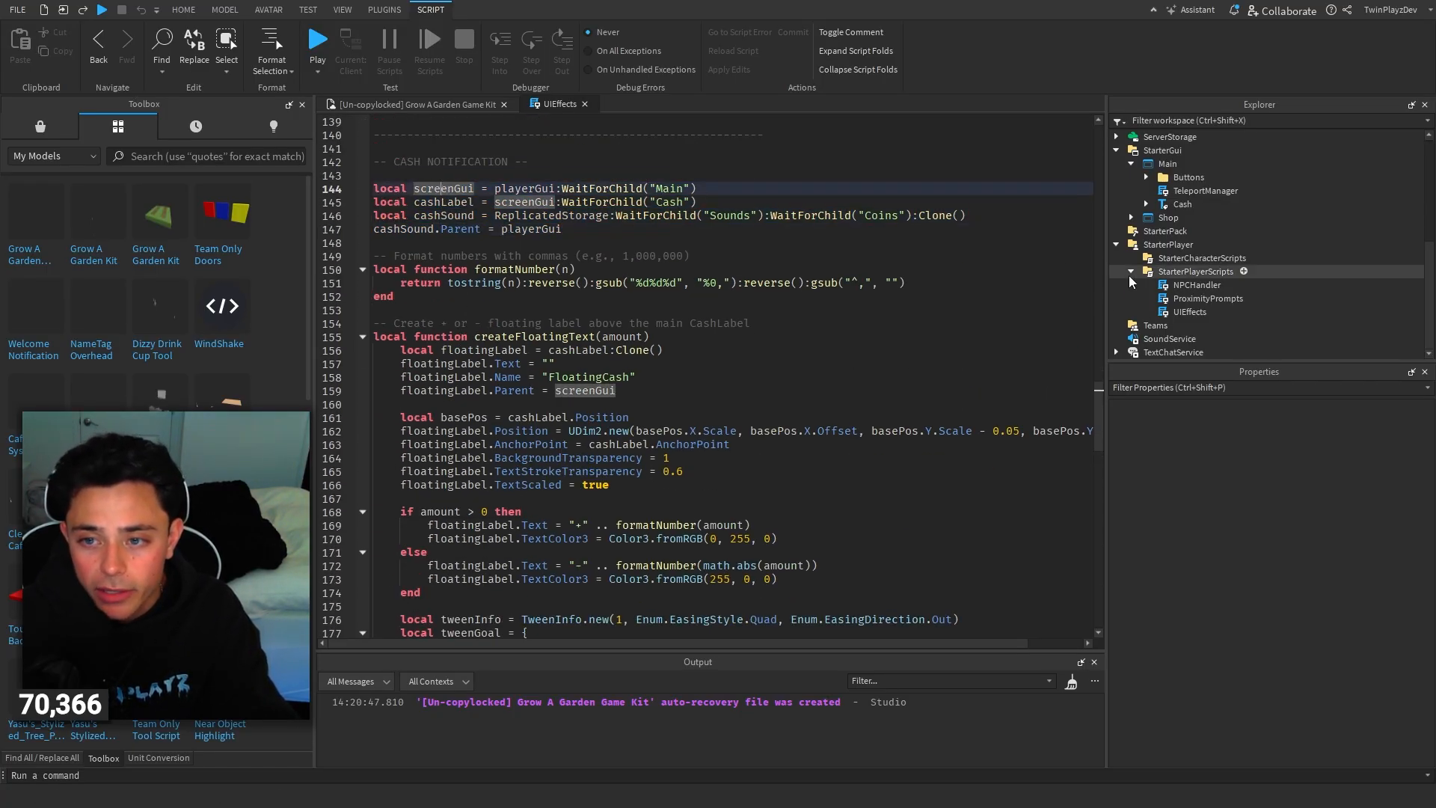
left_click(1167, 163)
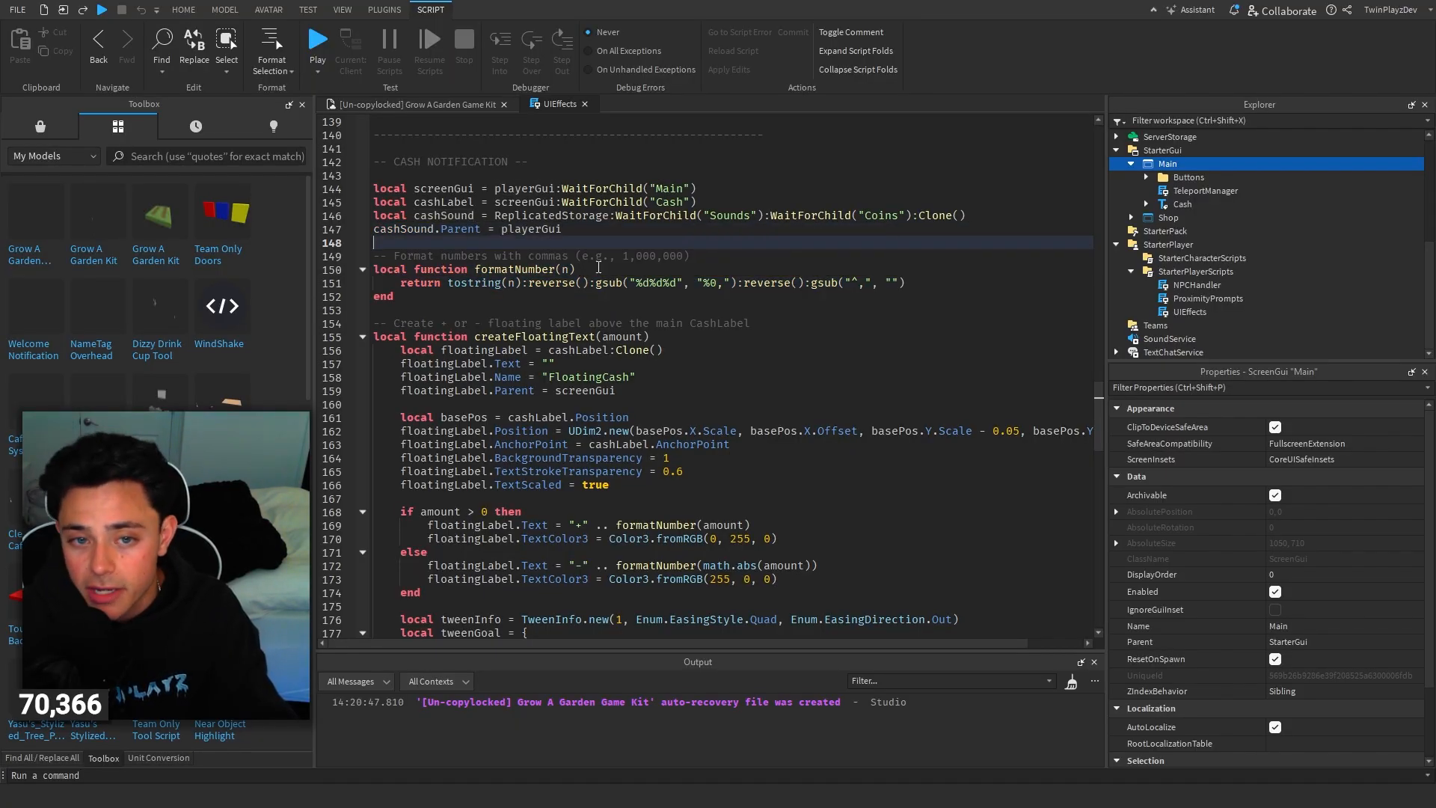
scroll("down", 3)
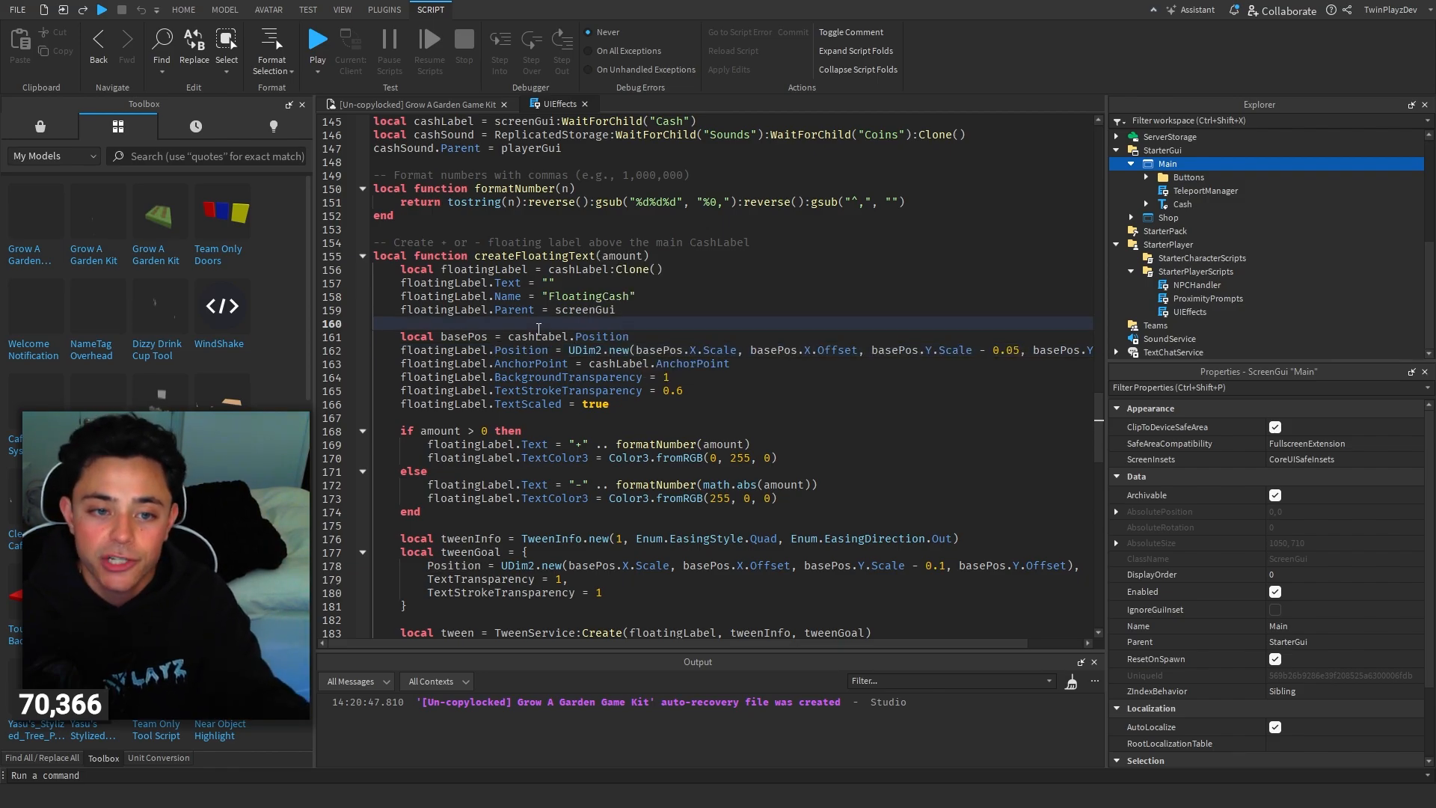
scroll("down", 3)
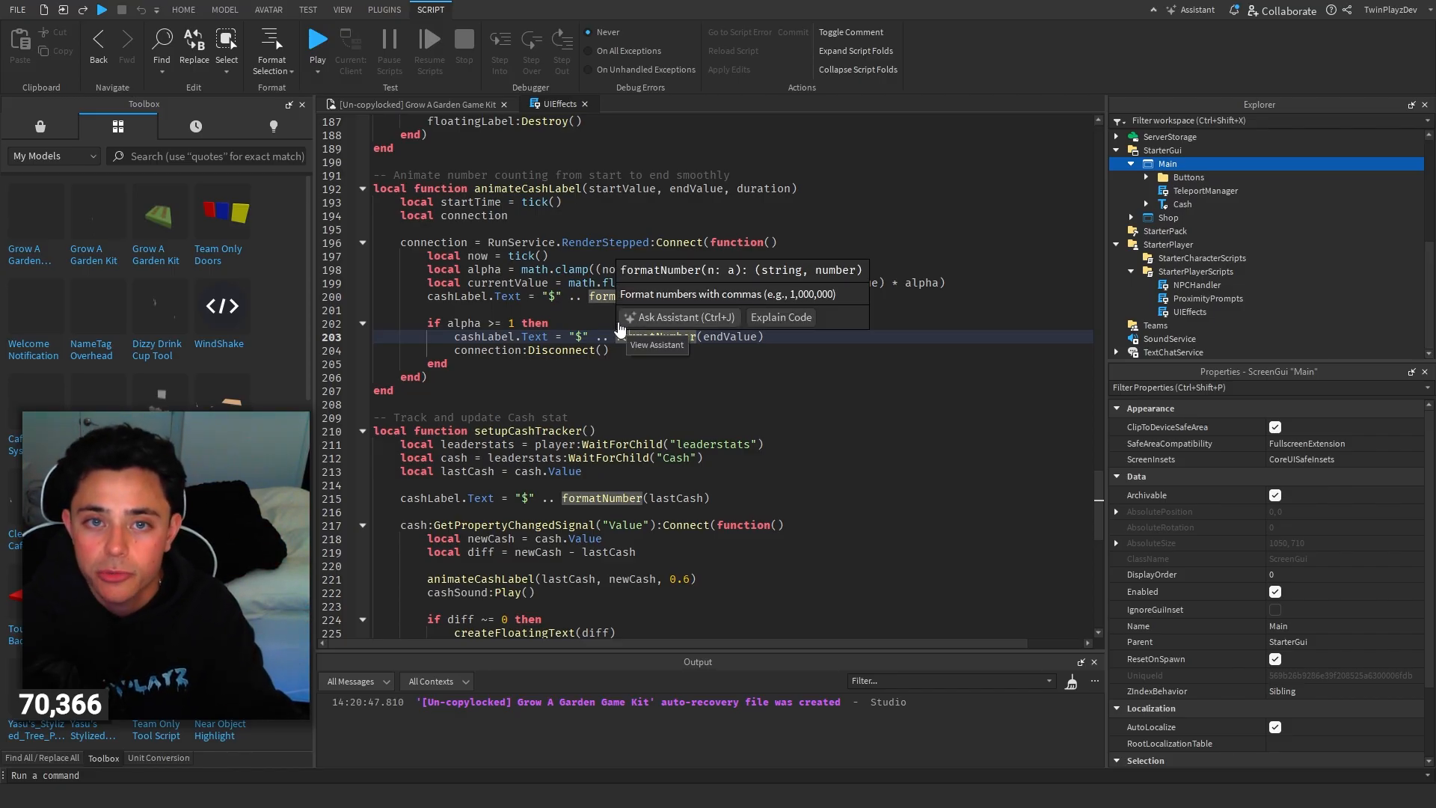
scroll("down", 3)
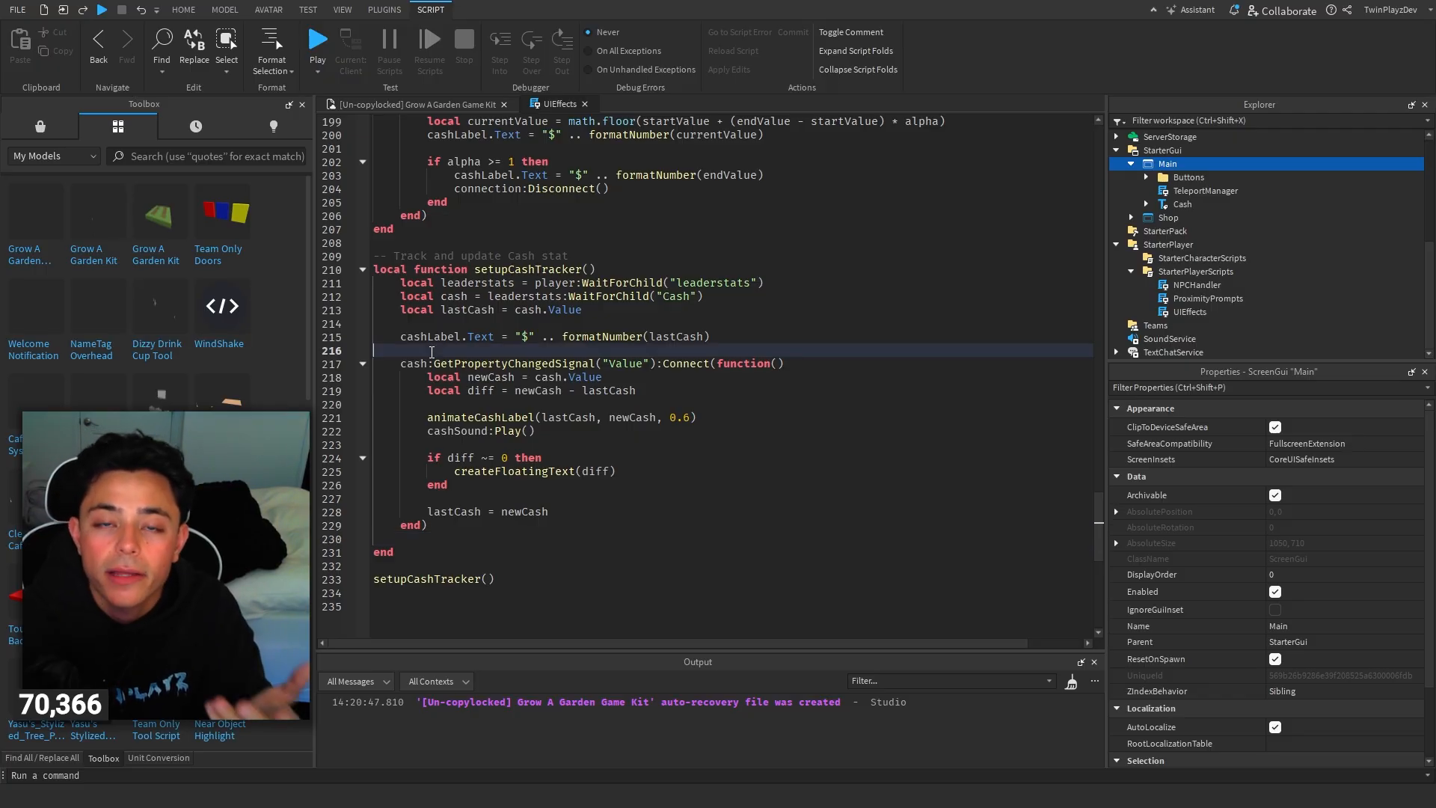
Highlight the cash-change listener and cash-difference lines in setupCashTracker, then return to the map.
left_click_drag(401, 364, 564, 364)
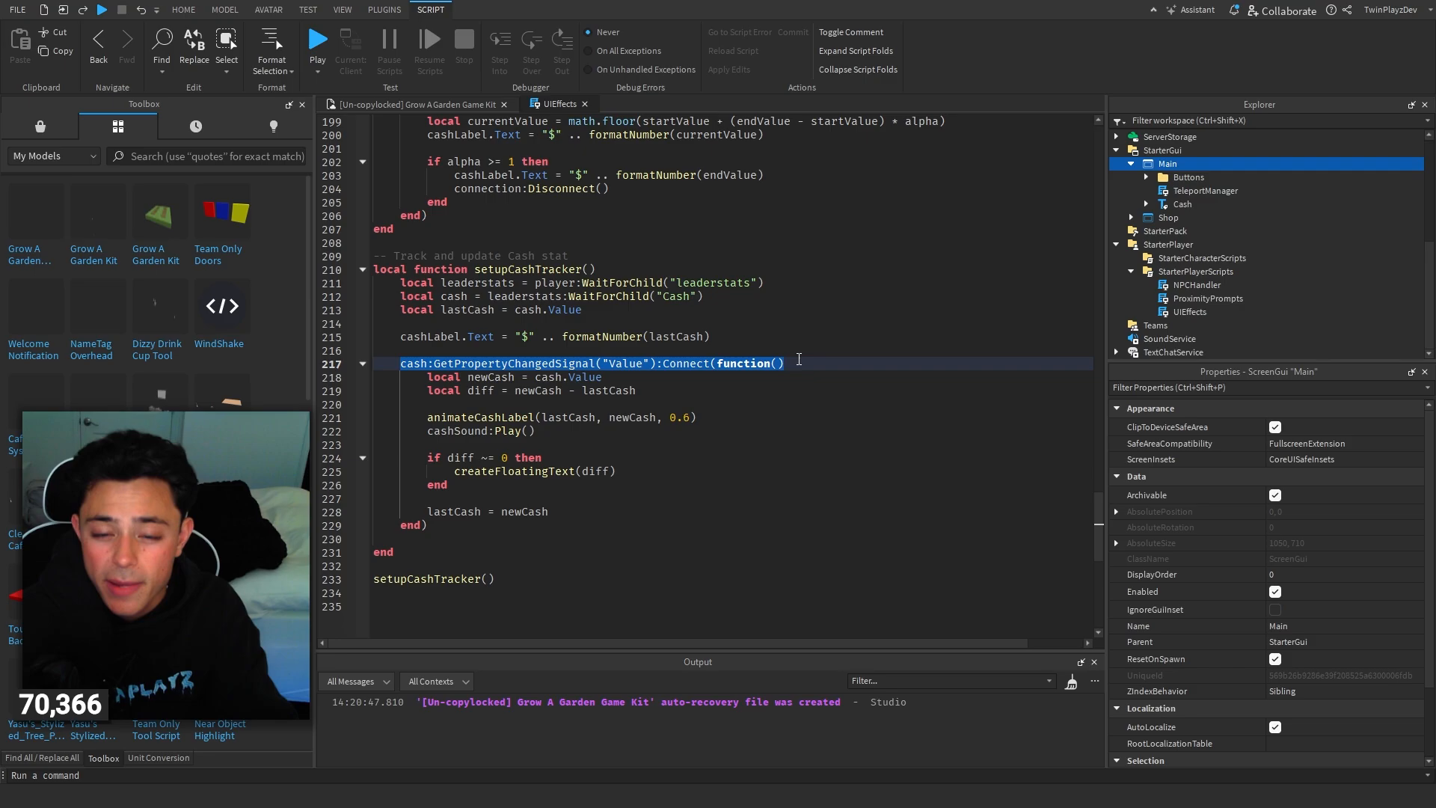
left_click(790, 337)
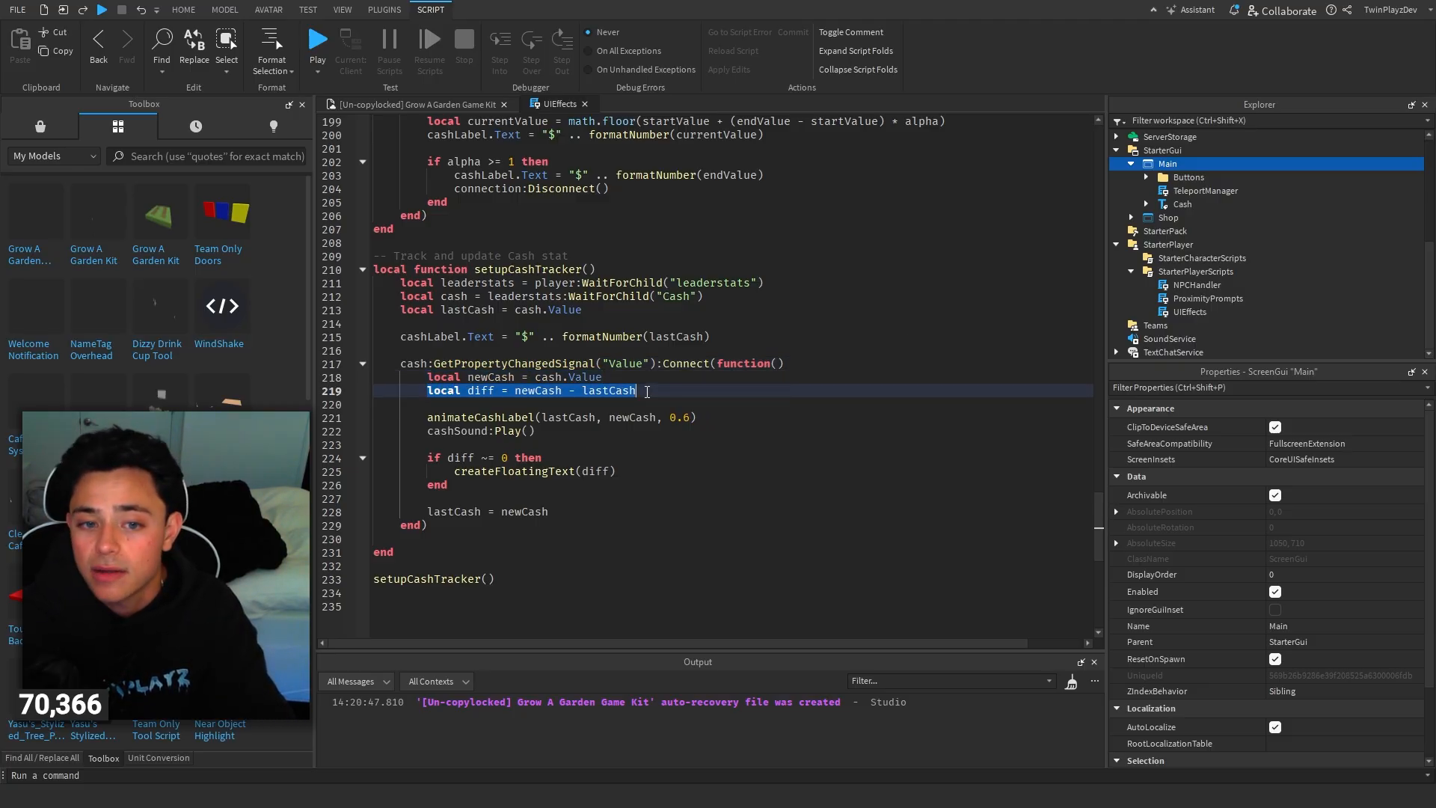
double_click(481, 390)
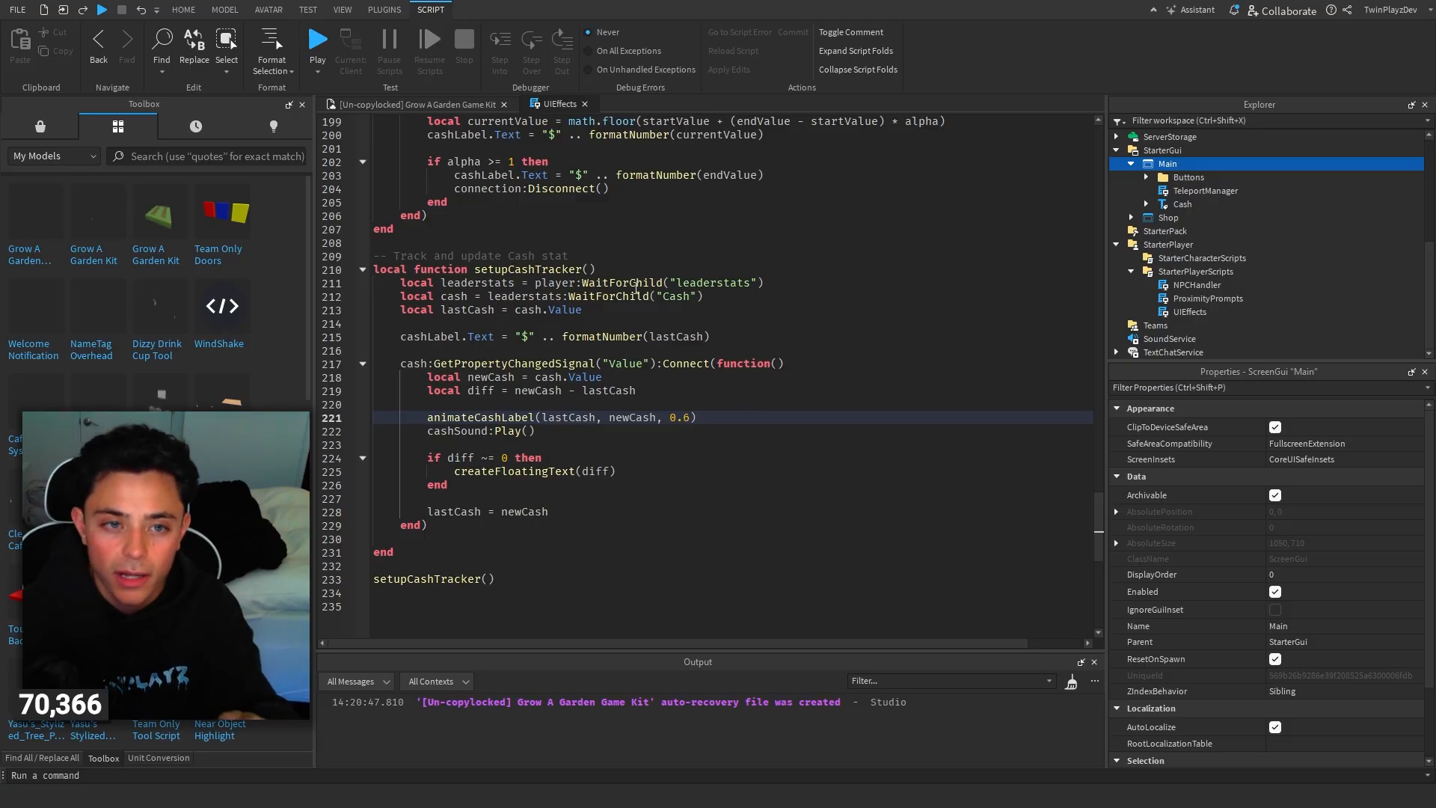
left_click(183, 10)
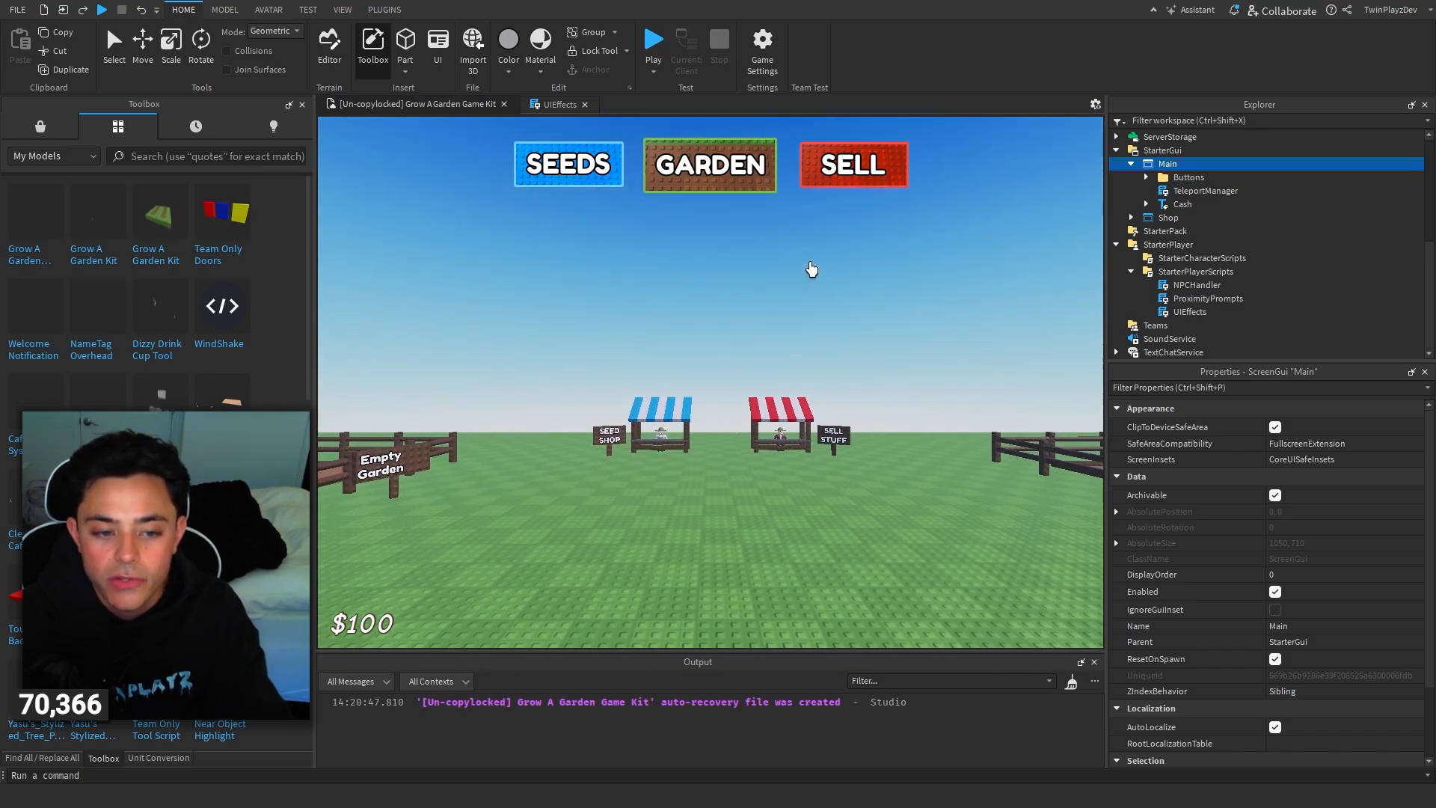
Start a new playtest and buy one Carrot Seed, dropping cash to $90.
left_click(557, 104)
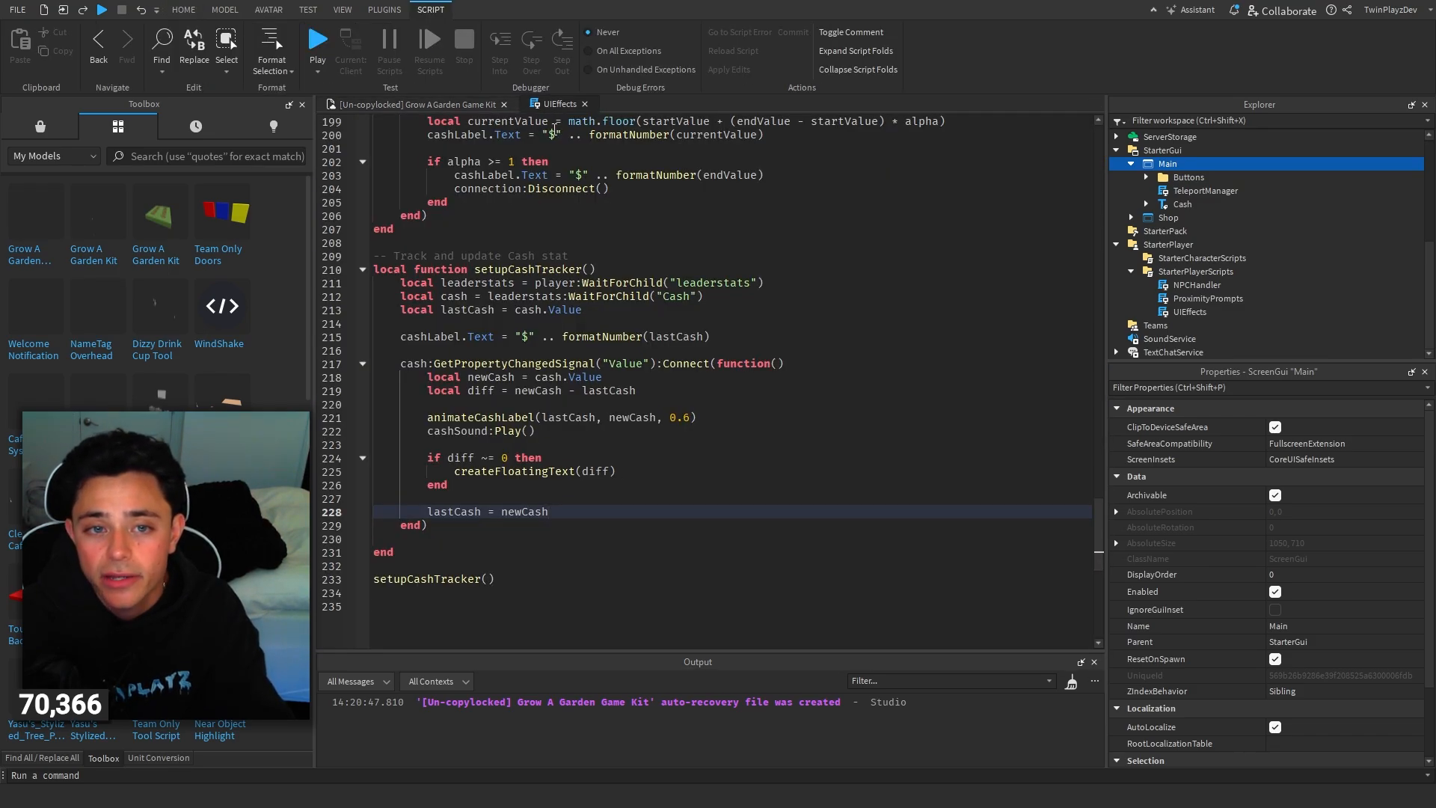
left_click(184, 10)
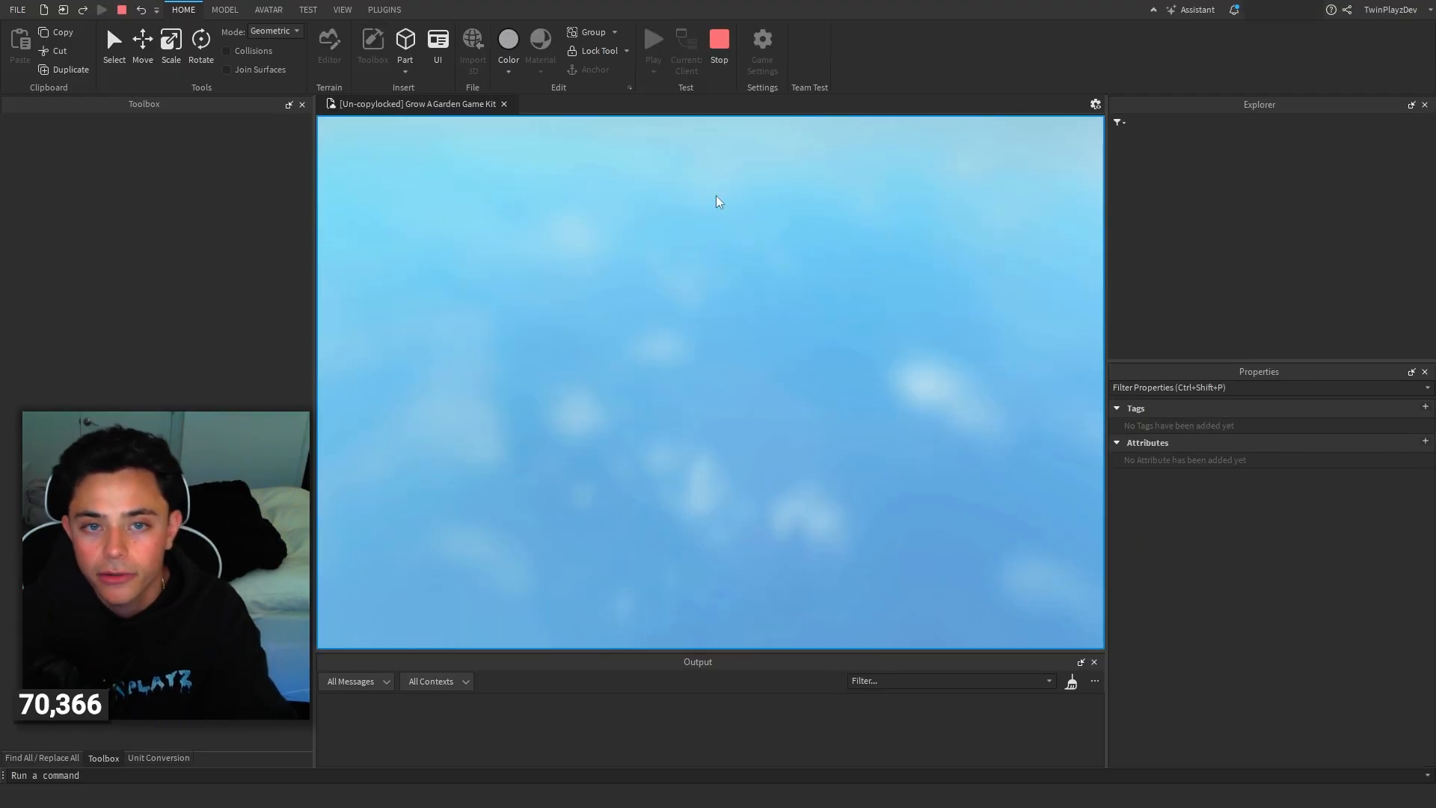
left_click(653, 39)
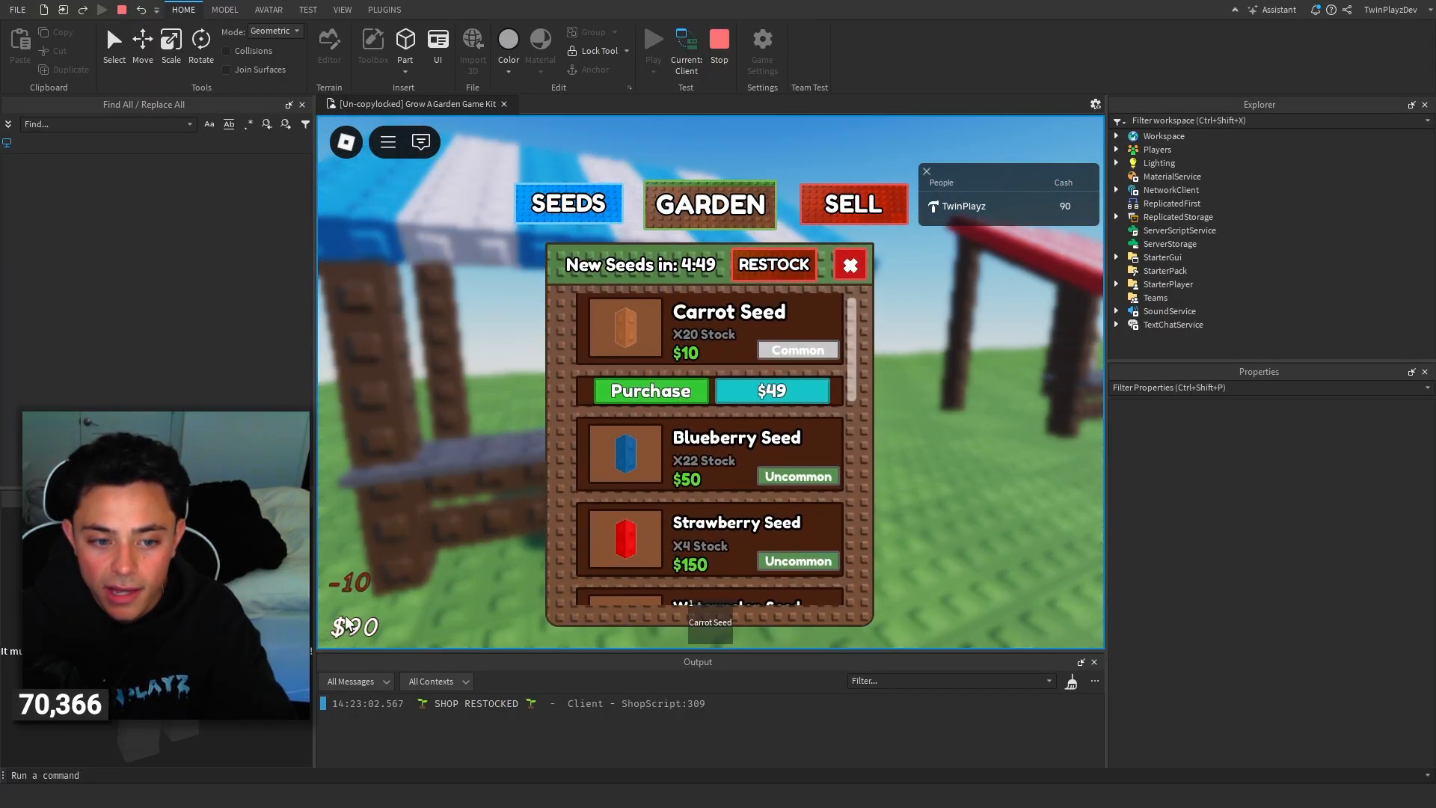
left_click(850, 264)
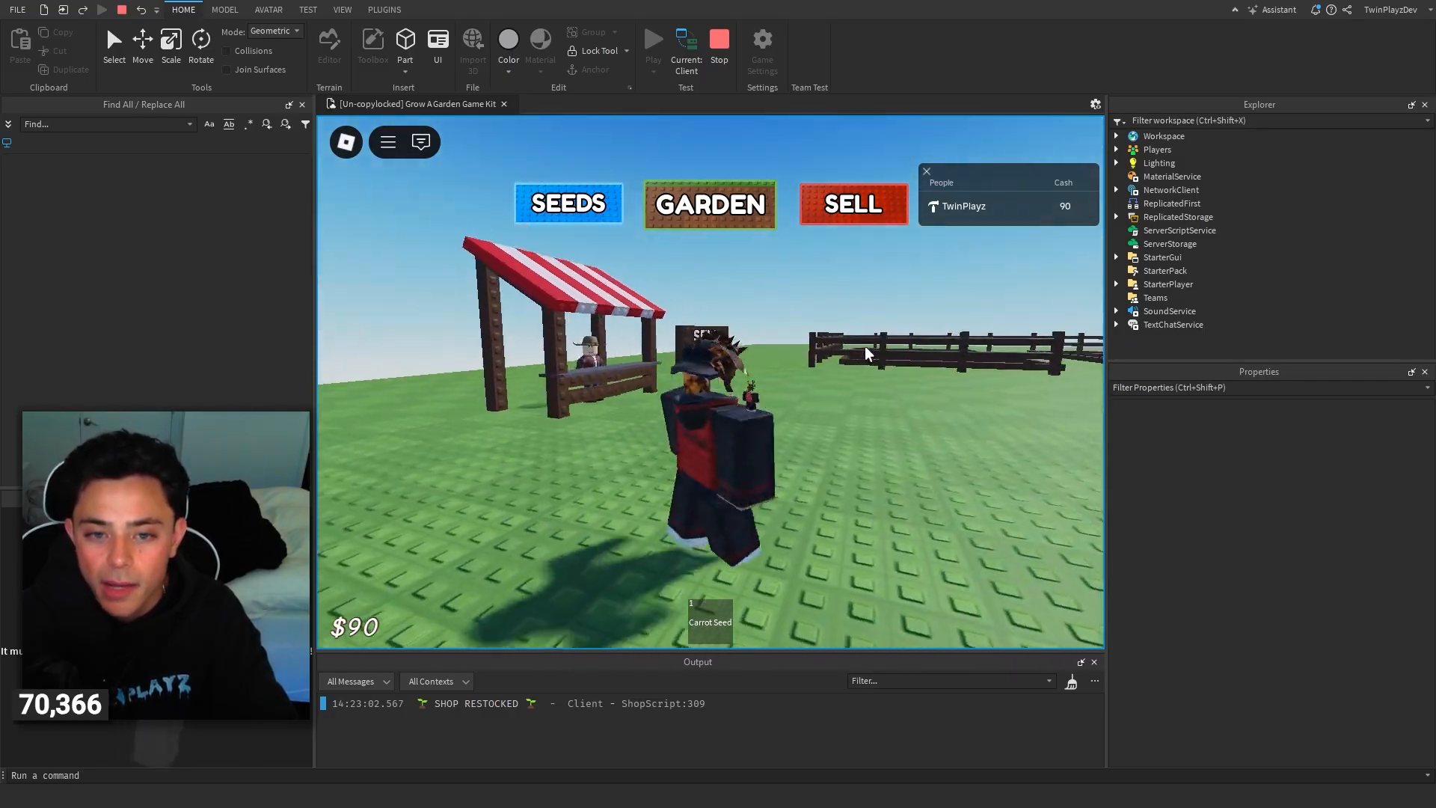